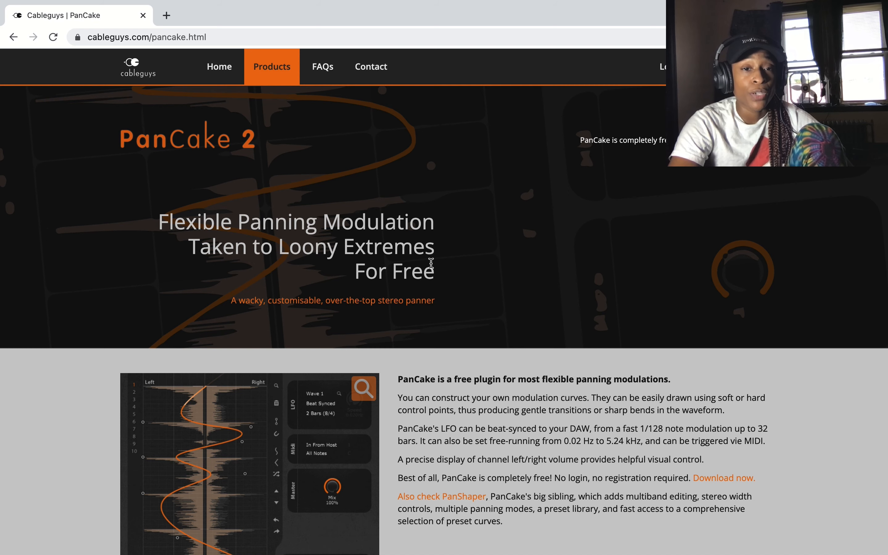
{"action": "mouse_move", "coordinate": [258, 226]}
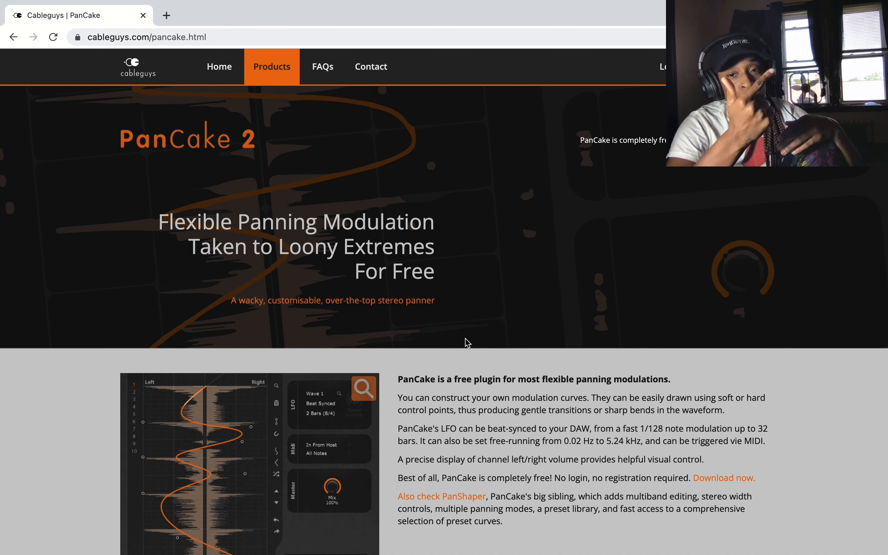
- Insert the PanCake2 panning plug-in on the Bright Vocal track's empty slot
{"action": "scroll", "scroll_direction": "down", "scroll_amount": 3}
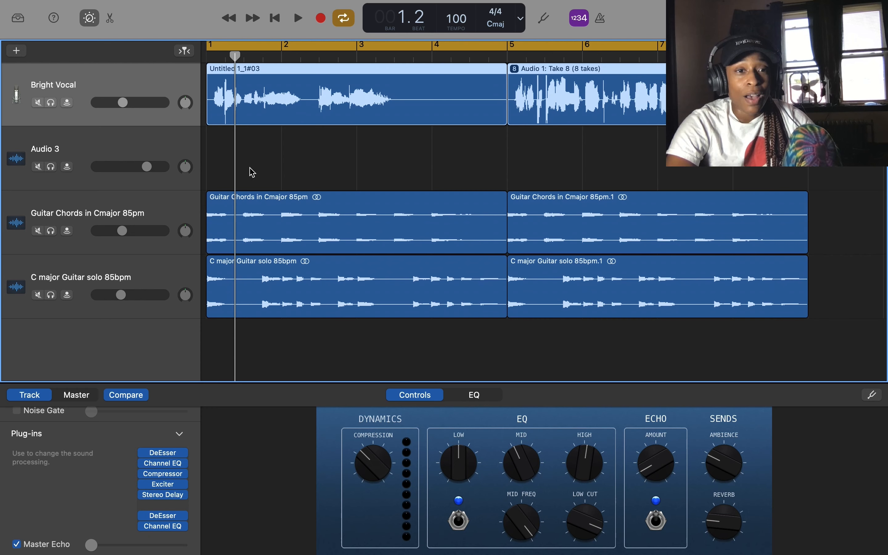
{"action": "mouse_move", "coordinate": [209, 160]}
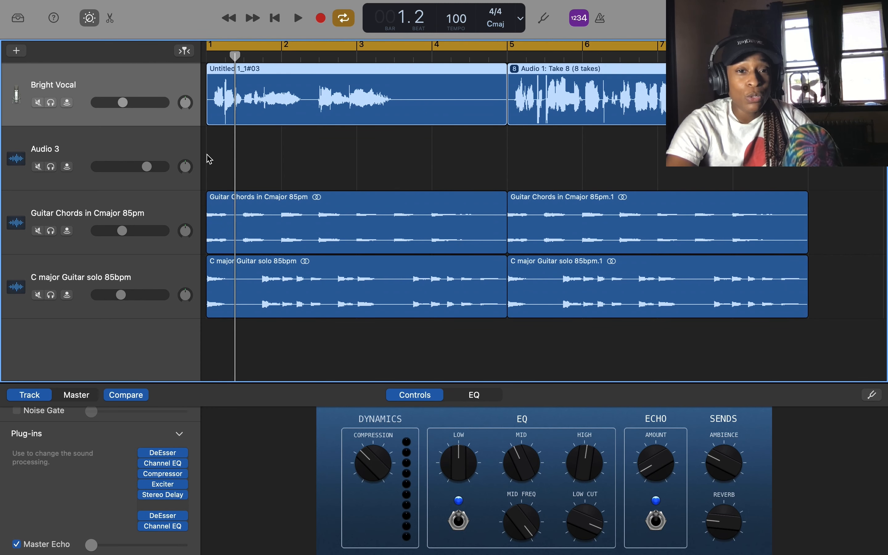
{"action": "mouse_move", "coordinate": [140, 253]}
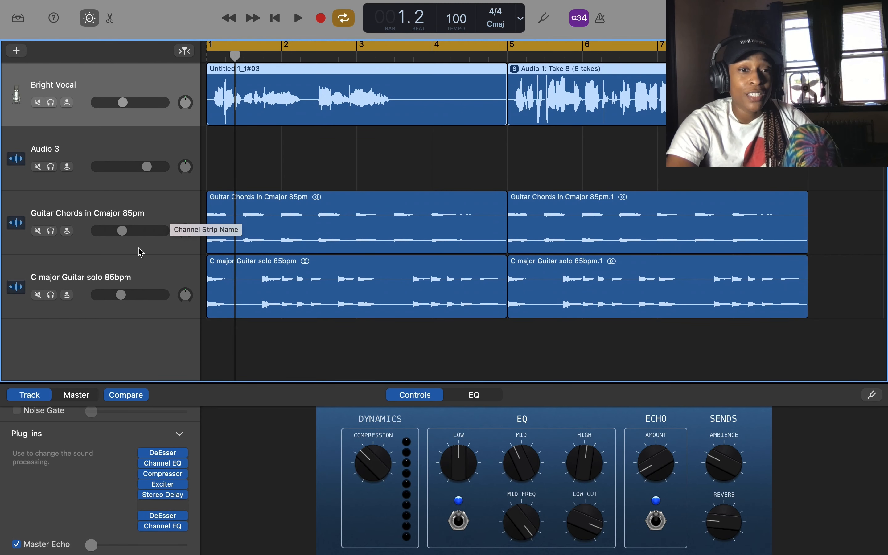
{"action": "mouse_move", "coordinate": [513, 351]}
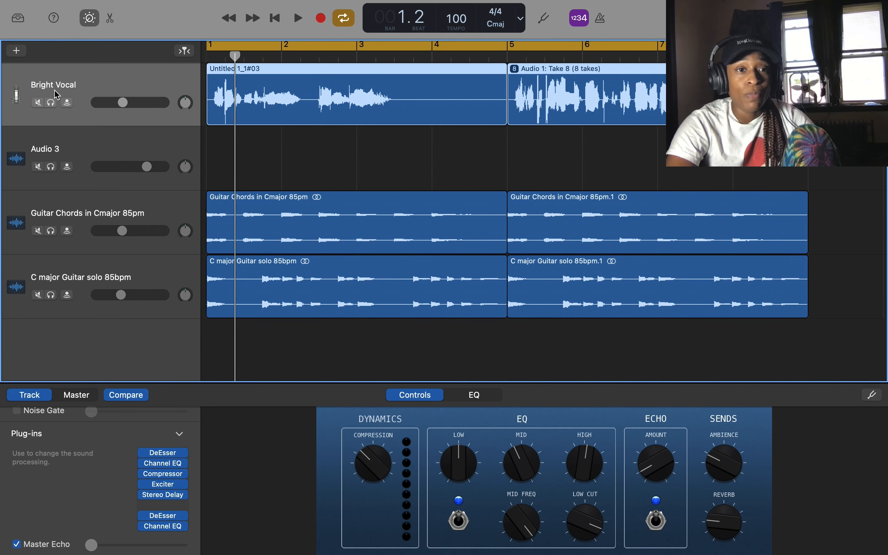
{"action": "left_click", "coordinate": [163, 495]}
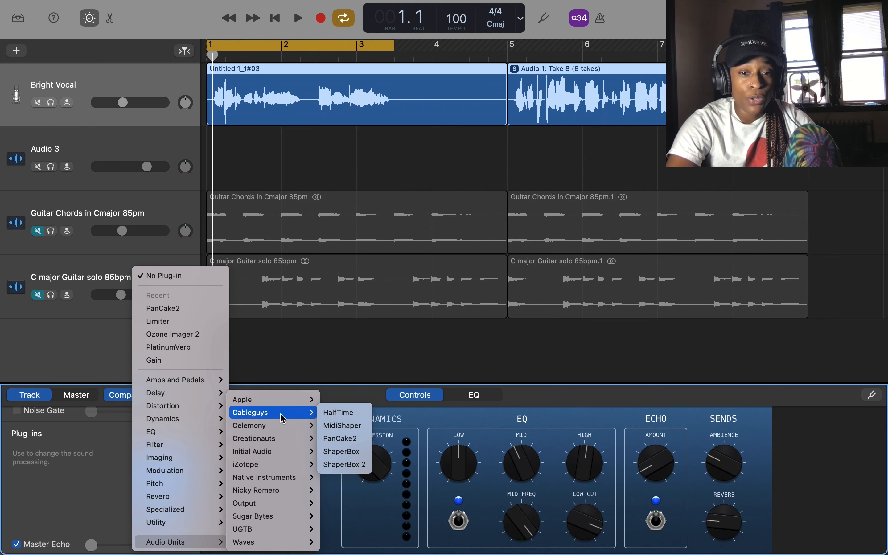
{"action": "left_click", "coordinate": [340, 438]}
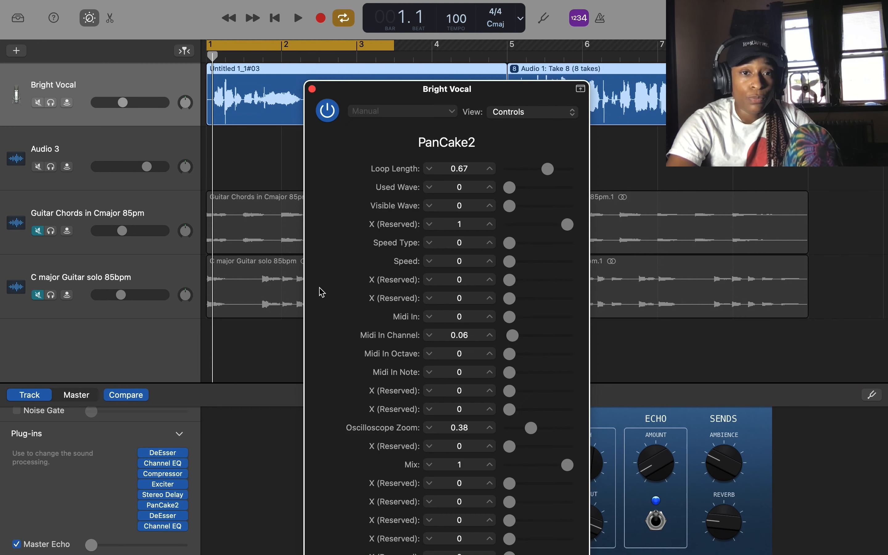
{"action": "mouse_move", "coordinate": [467, 177]}
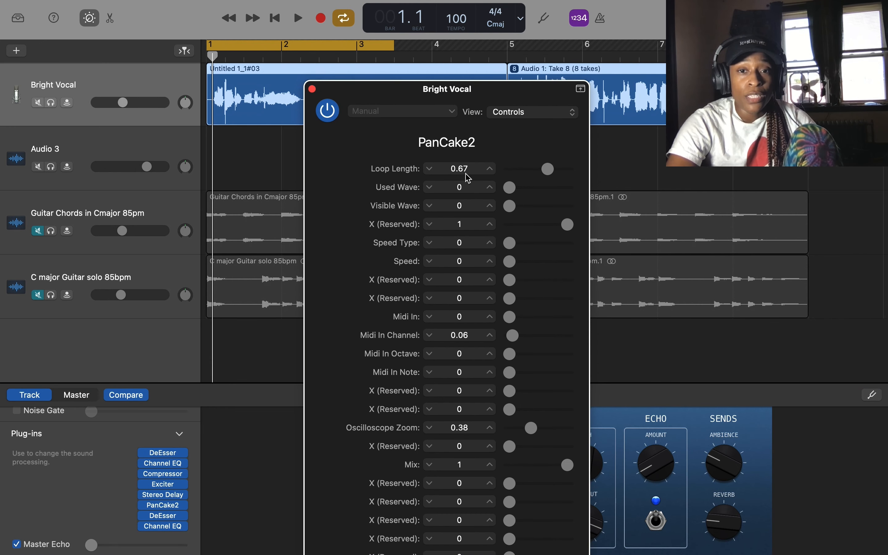
{"action": "mouse_move", "coordinate": [460, 255]}
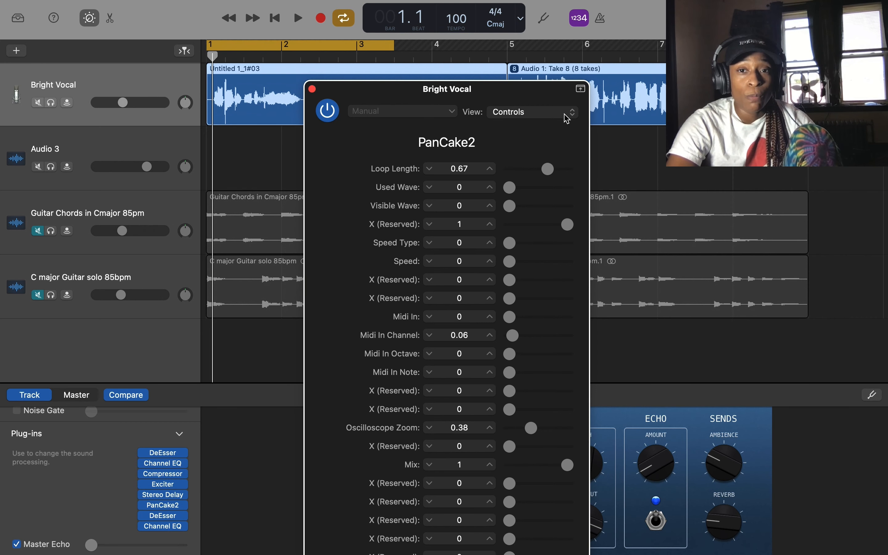
- Switch the plug-in window to PanCake2's graphical editor and add a mid-curve point
{"action": "left_click", "coordinate": [531, 111]}
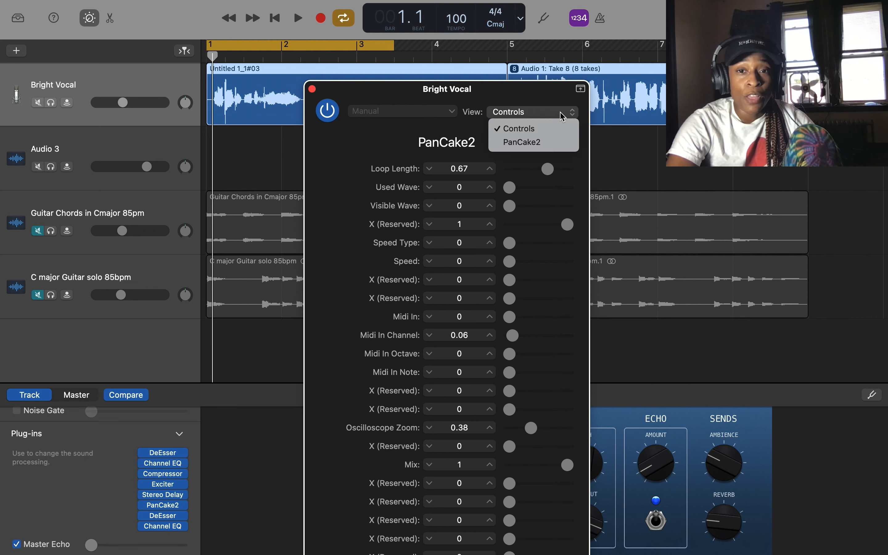
{"action": "left_click", "coordinate": [520, 143]}
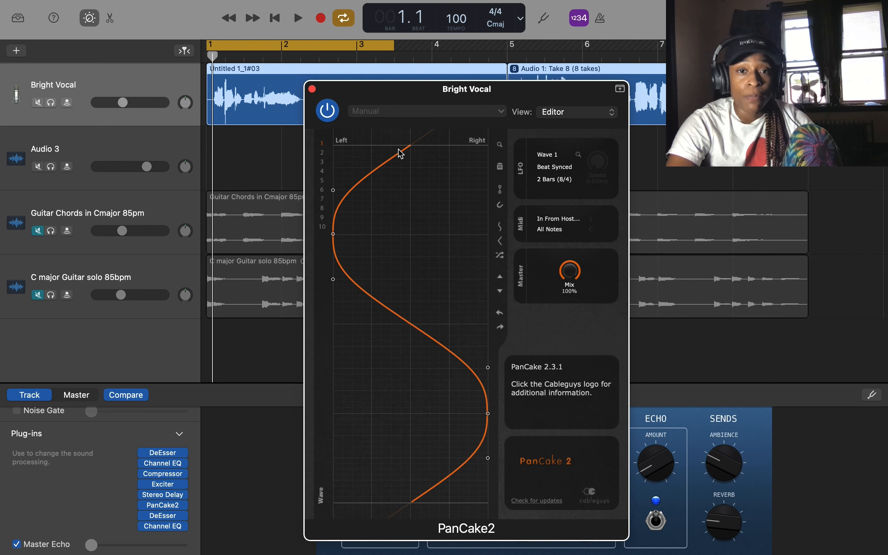
{"action": "mouse_move", "coordinate": [380, 159]}
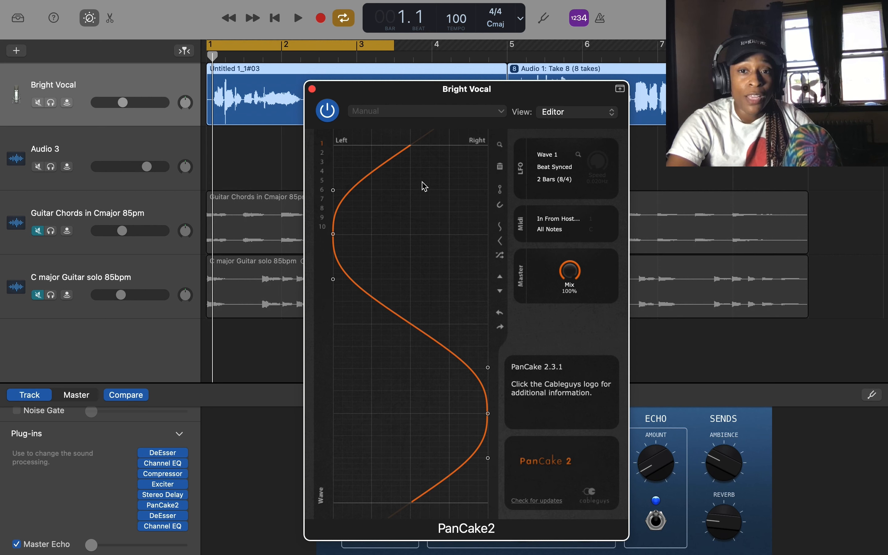
{"action": "mouse_move", "coordinate": [457, 146]}
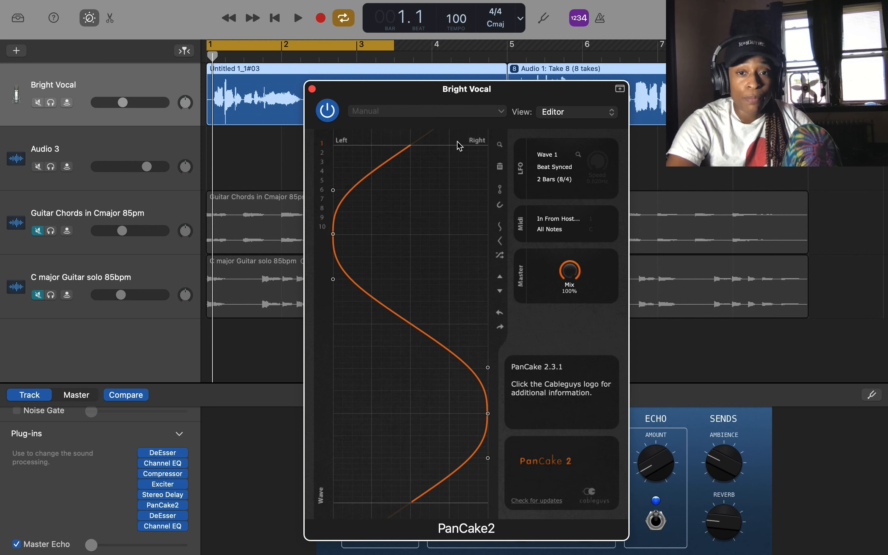
{"action": "mouse_move", "coordinate": [501, 194]}
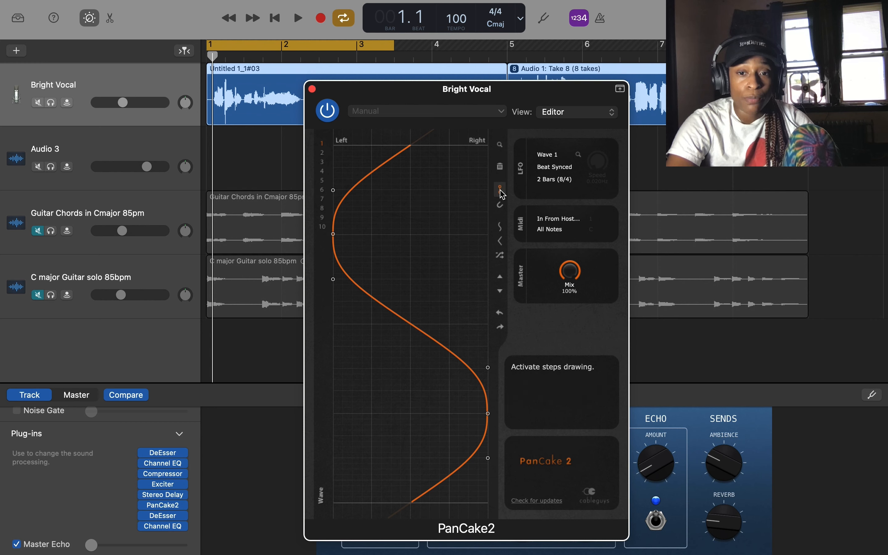
{"action": "mouse_move", "coordinate": [499, 205]}
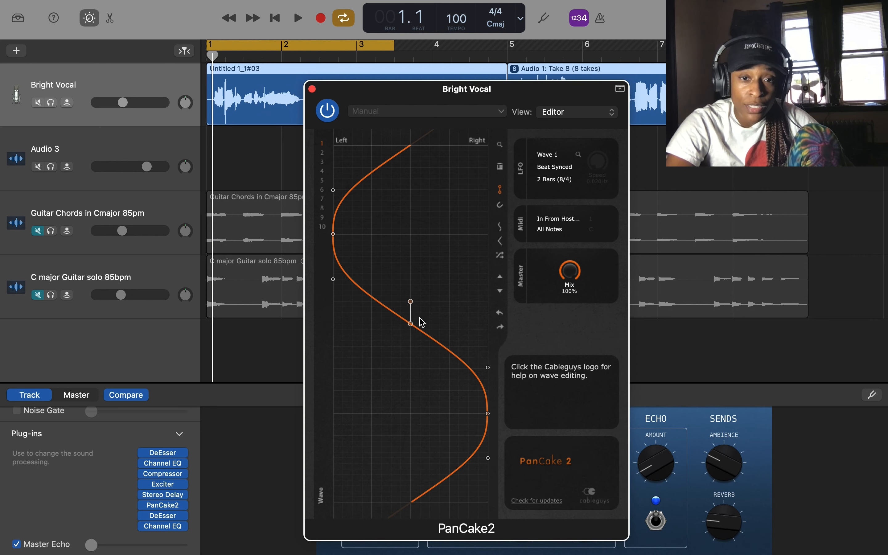
{"action": "left_click", "coordinate": [500, 240]}
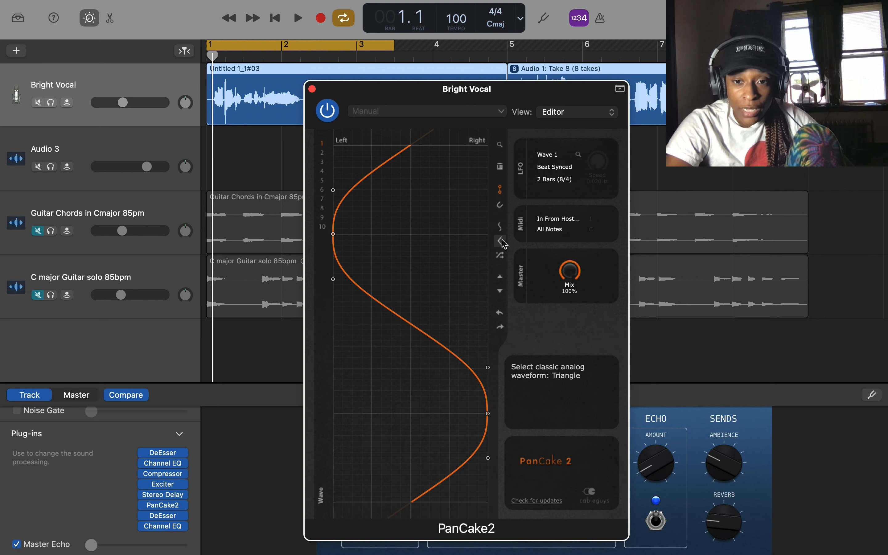
{"action": "mouse_move", "coordinate": [501, 256]}
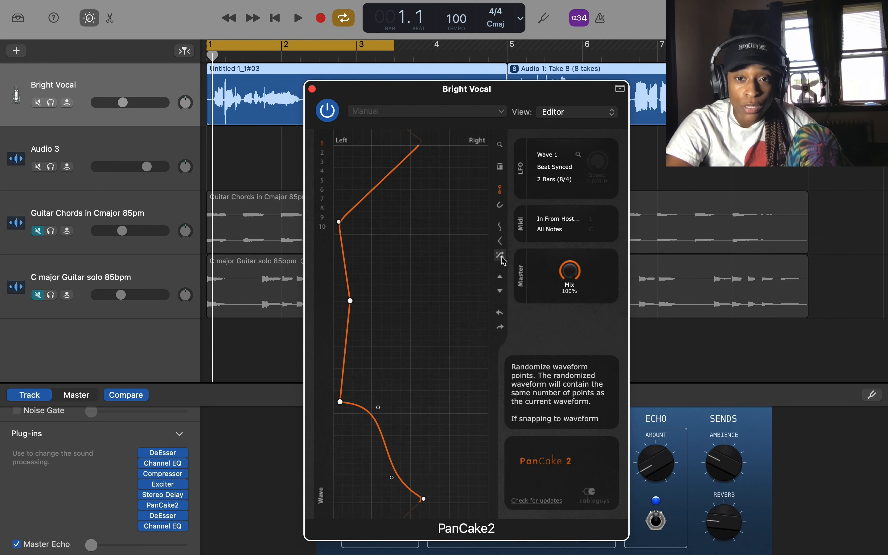
- Randomize the panning wave twice, drag points into stepped shapes and audition it
{"action": "left_click", "coordinate": [501, 253]}
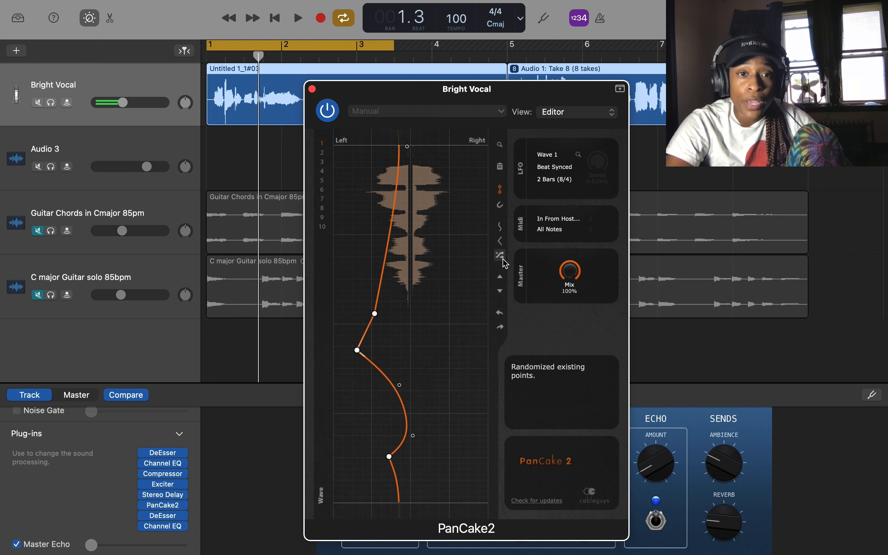
{"action": "left_click", "coordinate": [297, 17]}
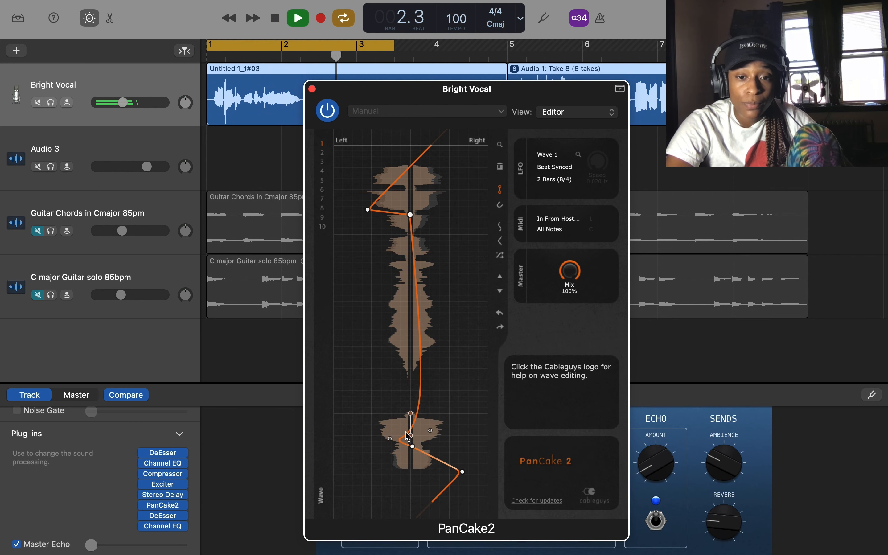
{"action": "left_click_drag", "start_coordinate": [409, 443], "coordinate": [340, 440]}
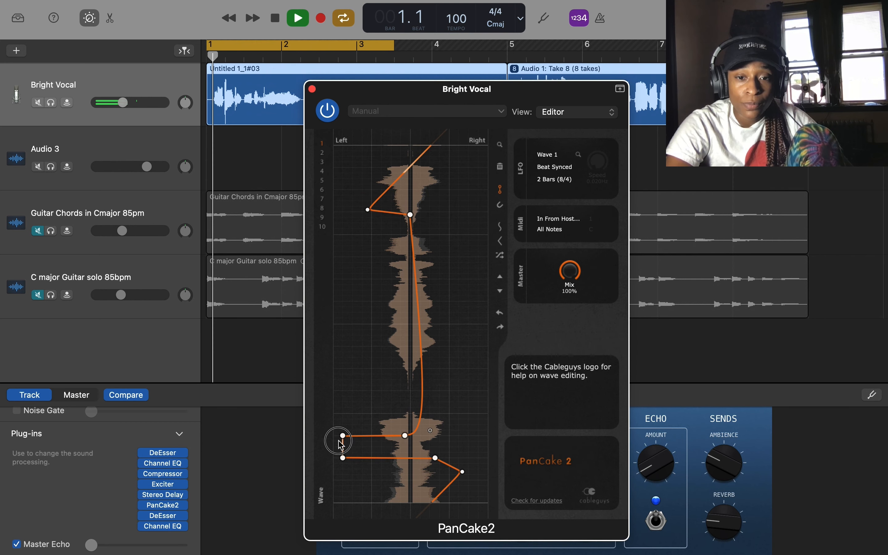
{"action": "left_click_drag", "start_coordinate": [340, 441], "coordinate": [434, 458]}
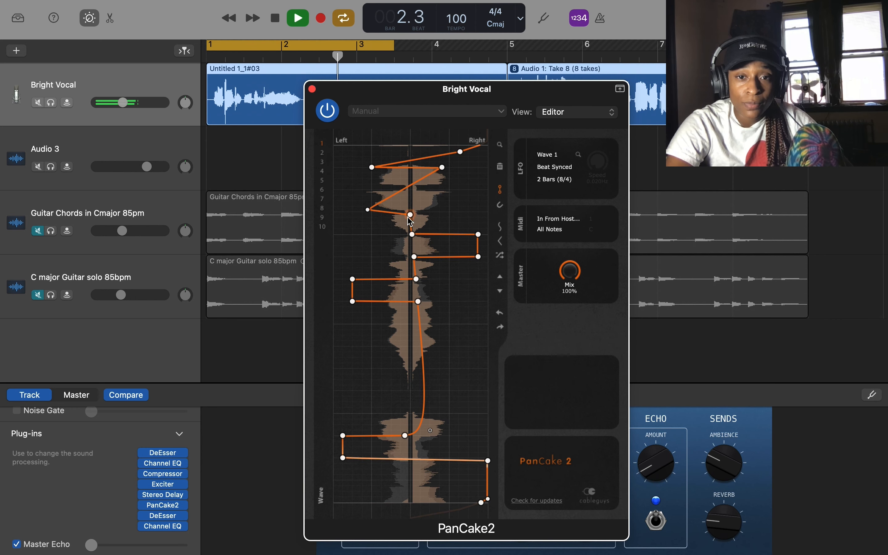
{"action": "left_click", "coordinate": [274, 17]}
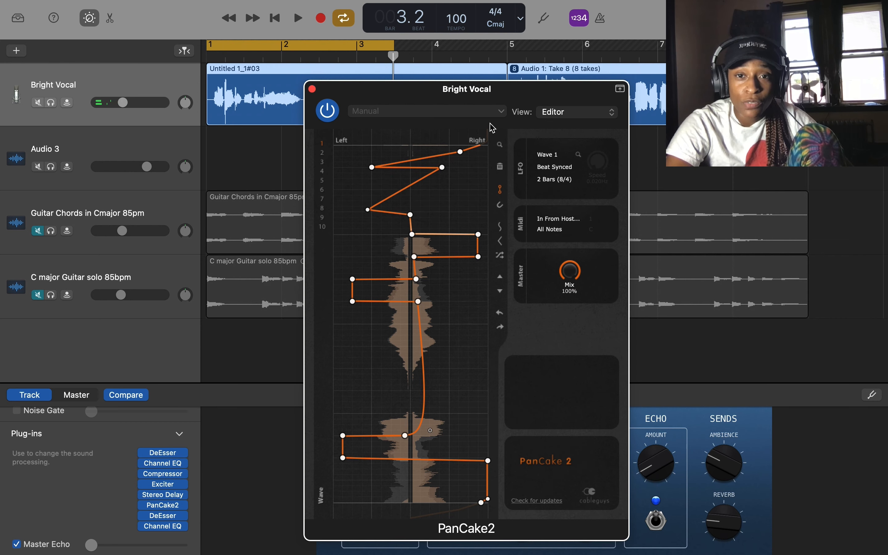
{"action": "left_click", "coordinate": [425, 110]}
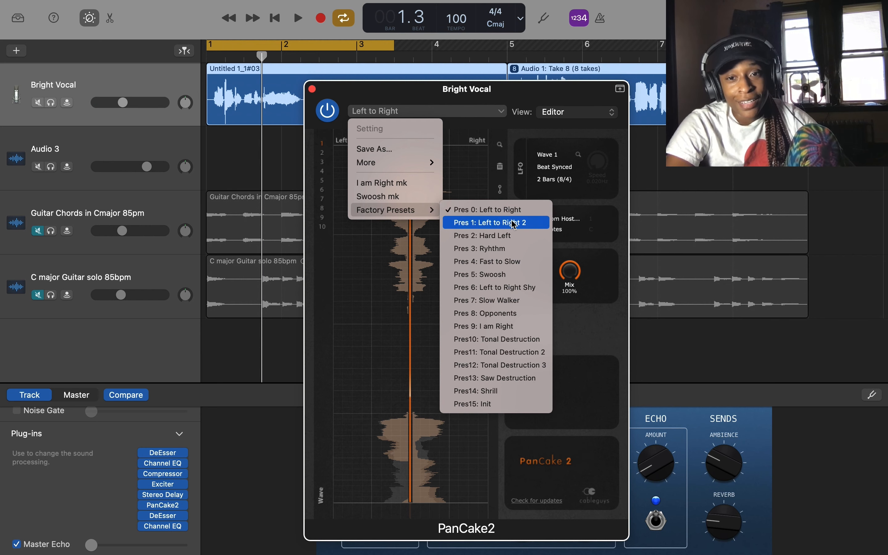
{"action": "left_click", "coordinate": [495, 222]}
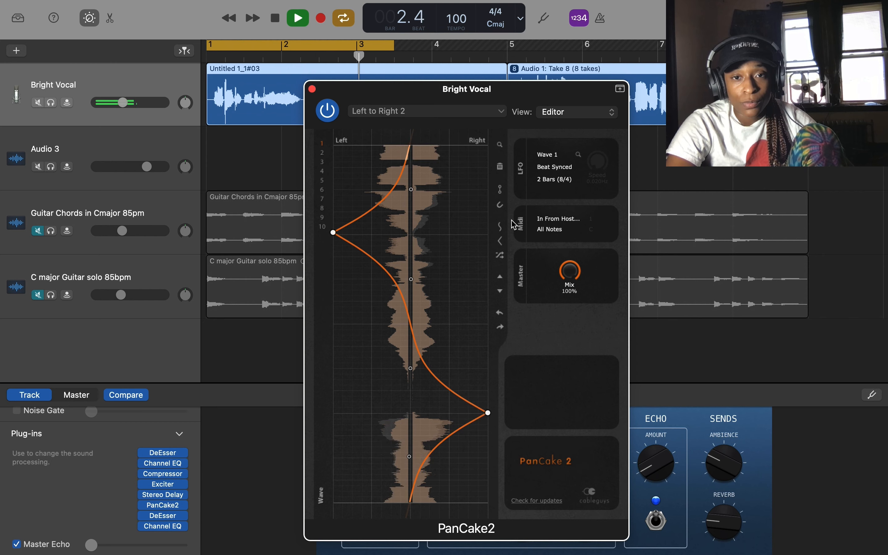
{"action": "left_click", "coordinate": [426, 111]}
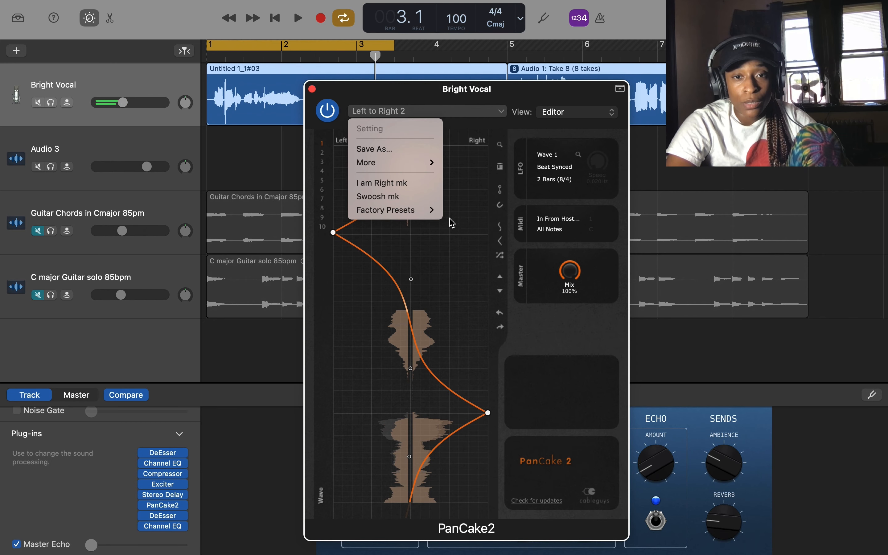
{"action": "left_click", "coordinate": [385, 210]}
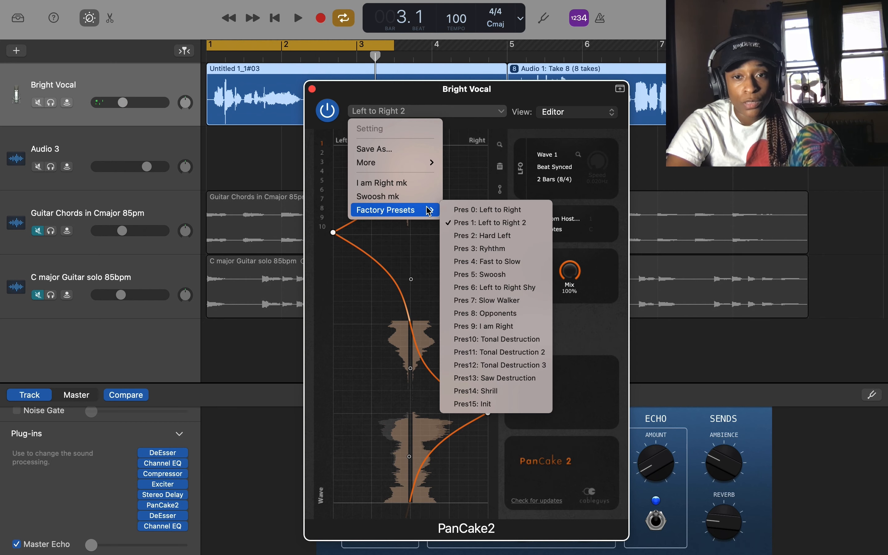
{"action": "left_click", "coordinate": [483, 235]}
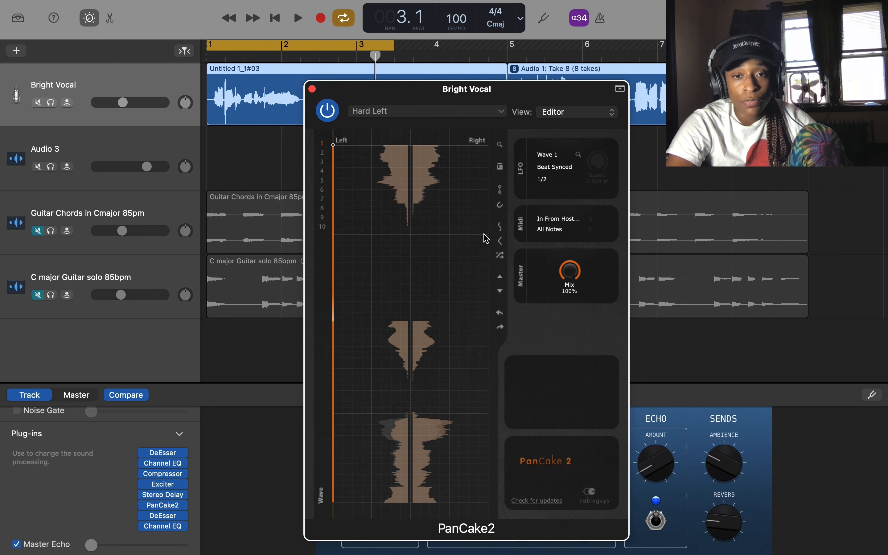
{"action": "left_click", "coordinate": [298, 17]}
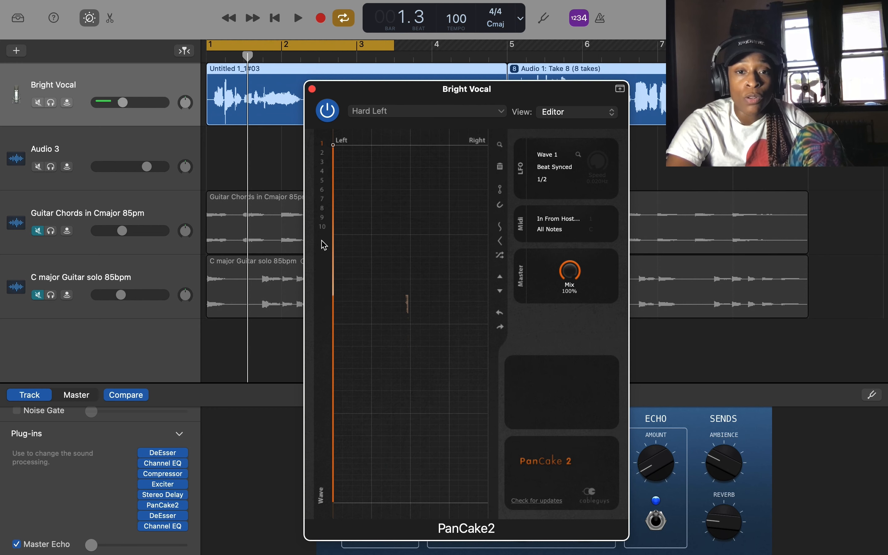
{"action": "left_click", "coordinate": [298, 17]}
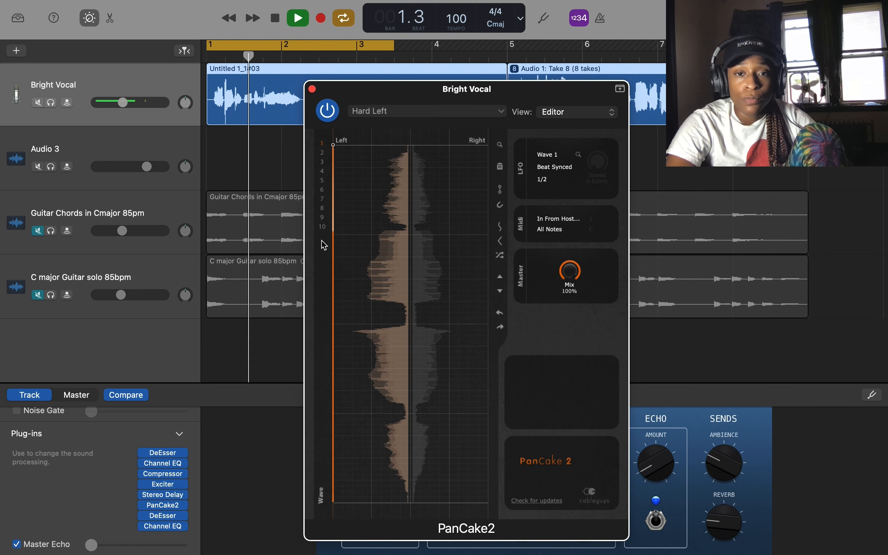
{"action": "left_click", "coordinate": [297, 18]}
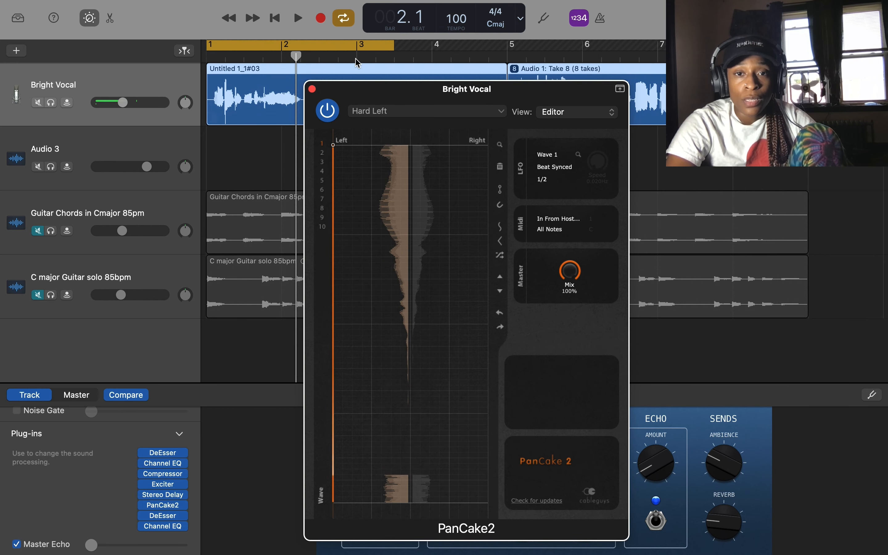
{"action": "left_click", "coordinate": [425, 111]}
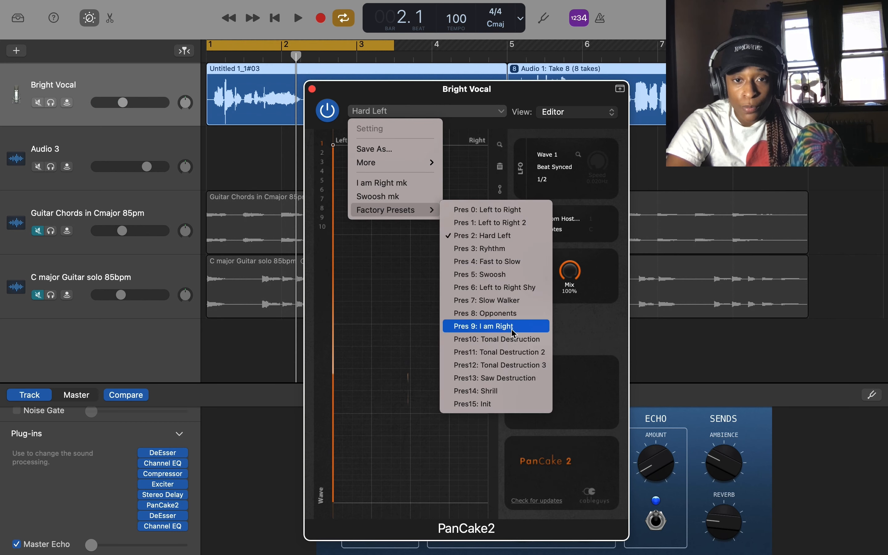
{"action": "left_click", "coordinate": [493, 326]}
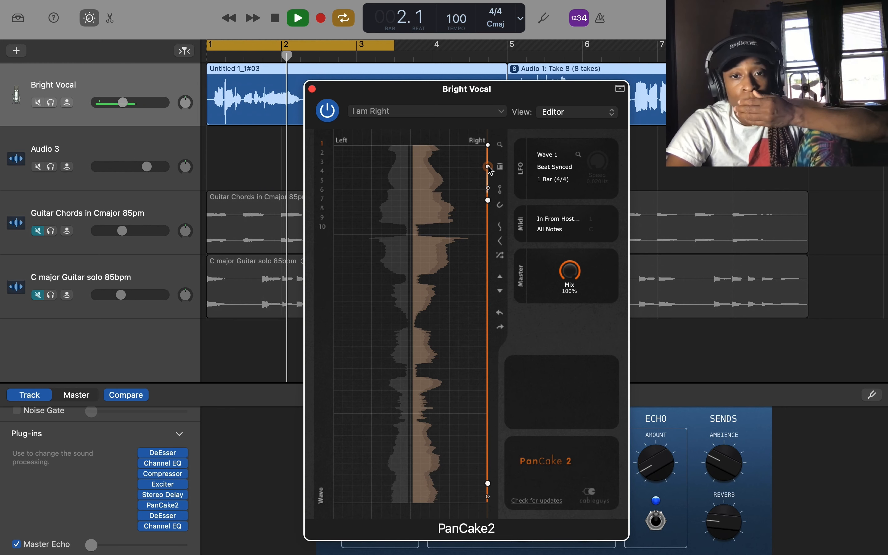
{"action": "left_click", "coordinate": [425, 110]}
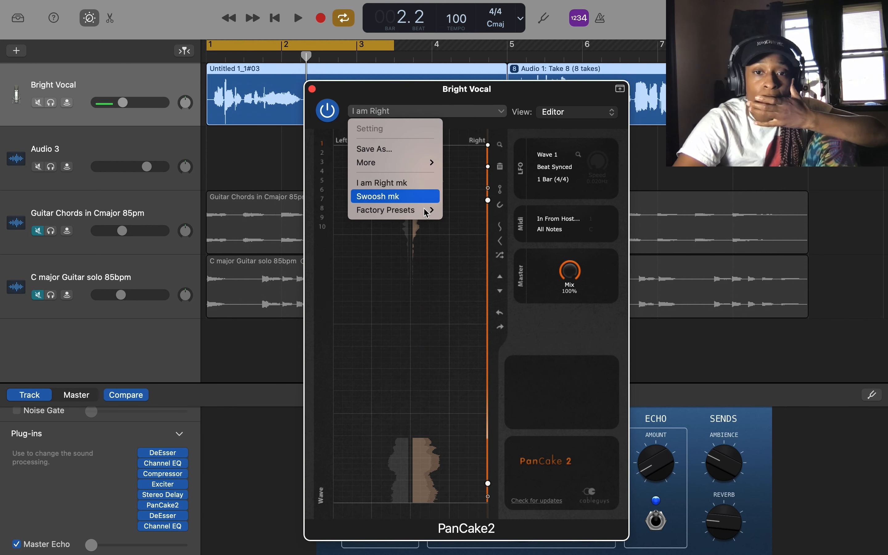
{"action": "left_click", "coordinate": [380, 197]}
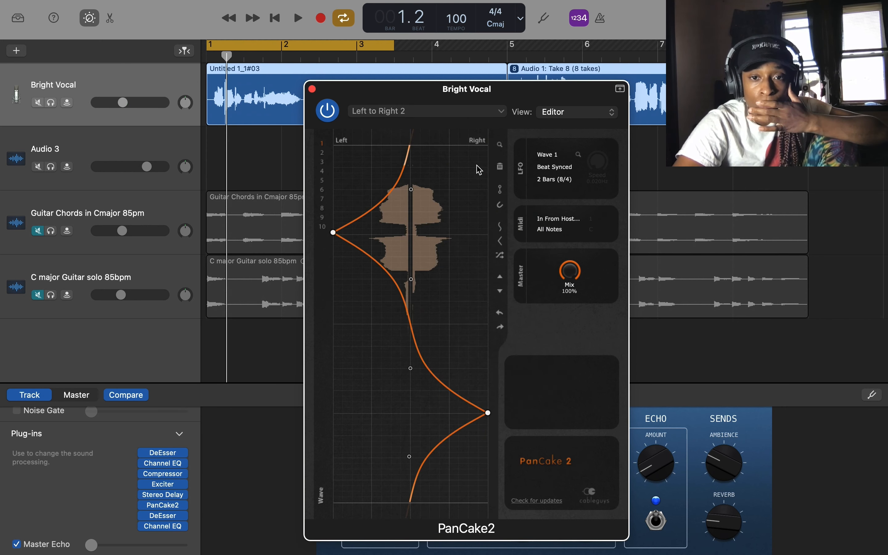
{"action": "left_click", "coordinate": [298, 18]}
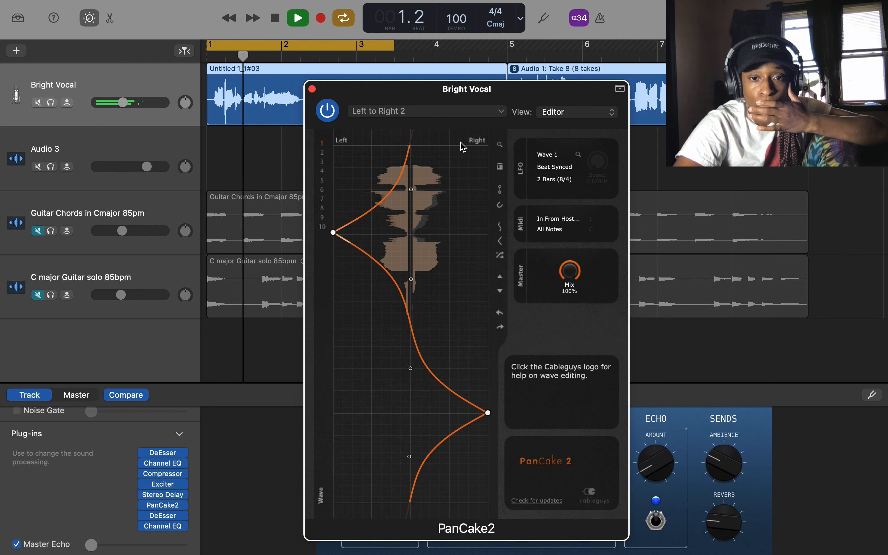
{"action": "left_click", "coordinate": [297, 17]}
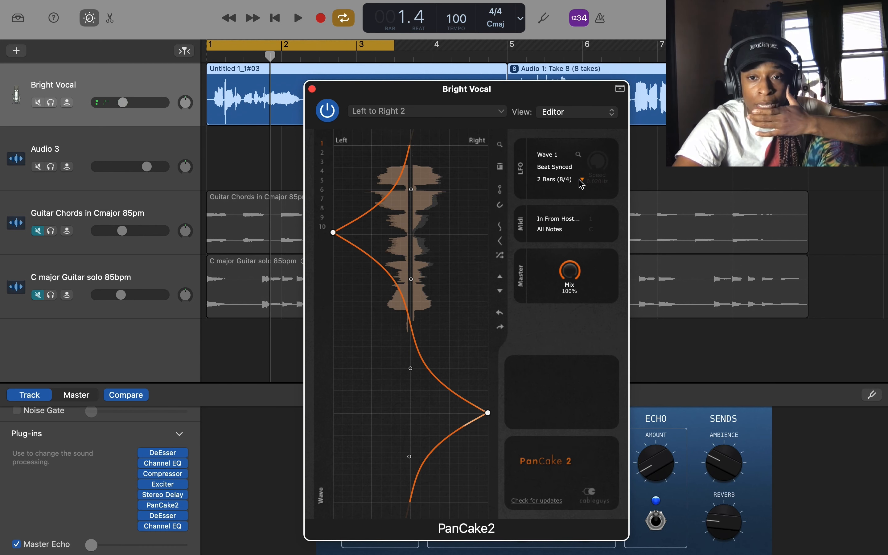
- Switch the LFO to beat sync and audition 1/128 and 1/64 panning rates
{"action": "left_click", "coordinate": [556, 166]}
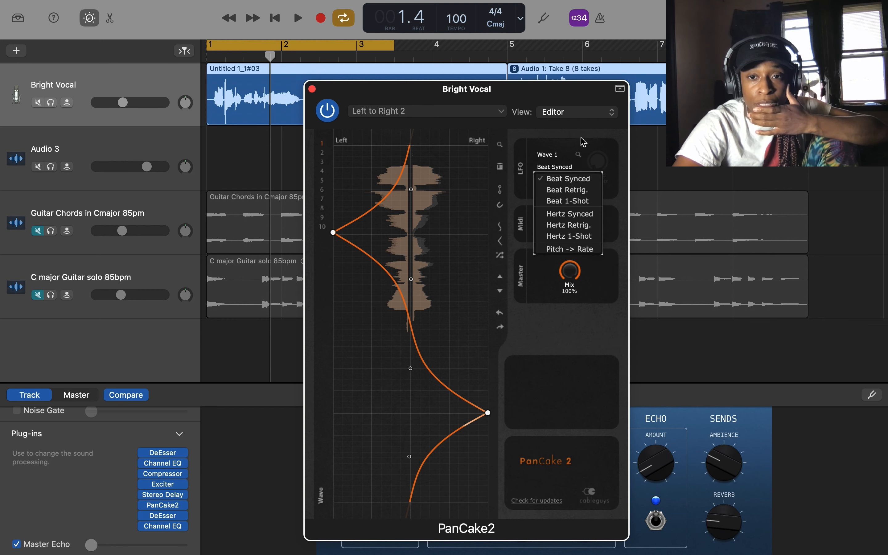
{"action": "left_click", "coordinate": [567, 179]}
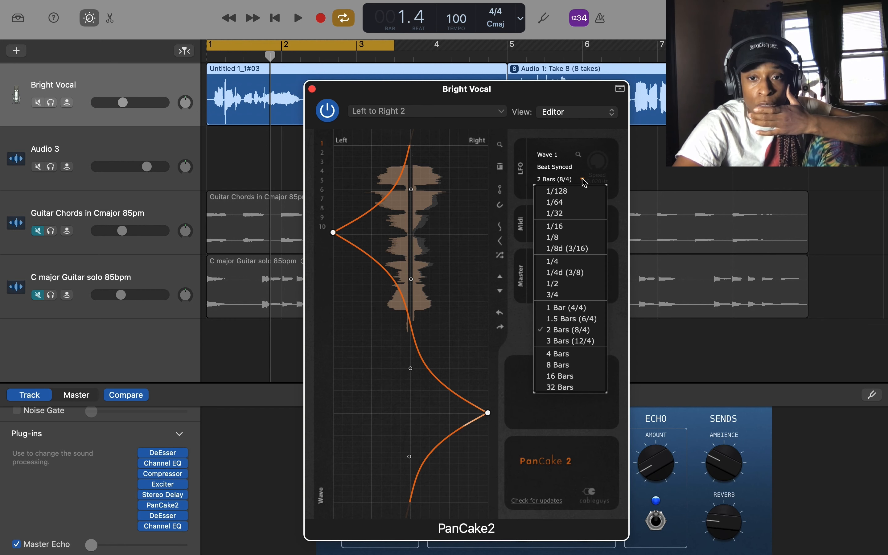
{"action": "left_click", "coordinate": [558, 191]}
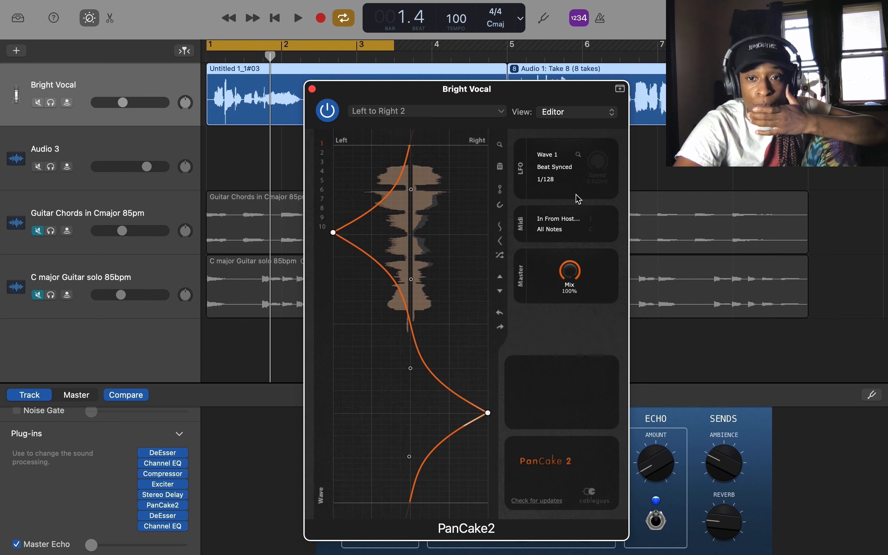
{"action": "left_click", "coordinate": [298, 17]}
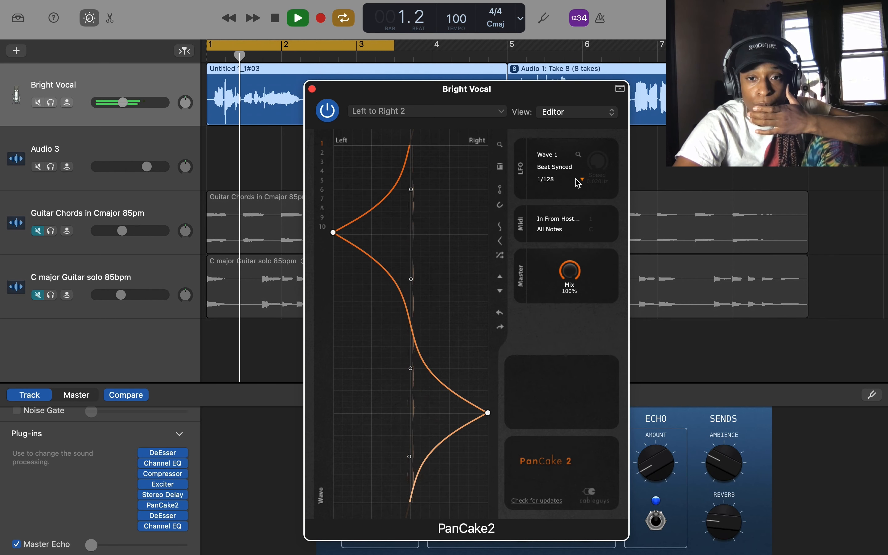
{"action": "left_click", "coordinate": [581, 180]}
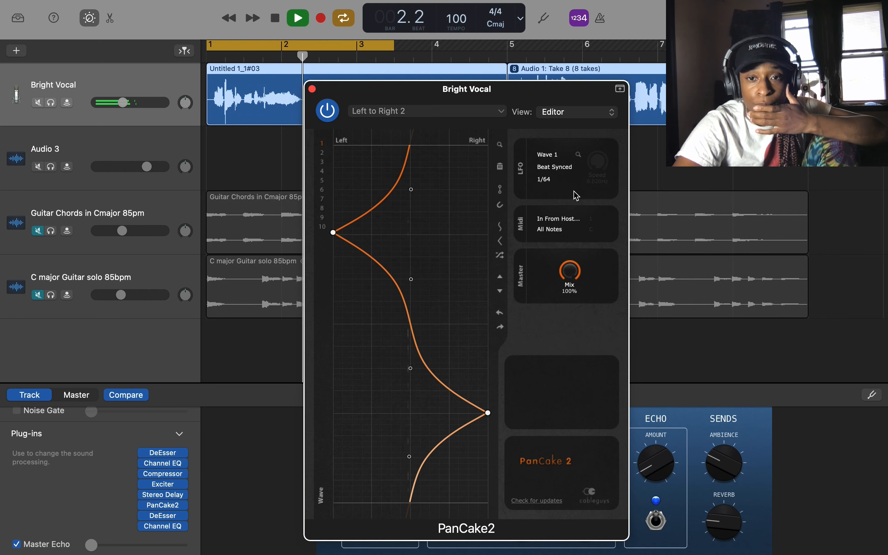
- Try the 1/32 rate, then settle the vocal panning on a 1/16 rate
{"action": "left_click", "coordinate": [298, 18]}
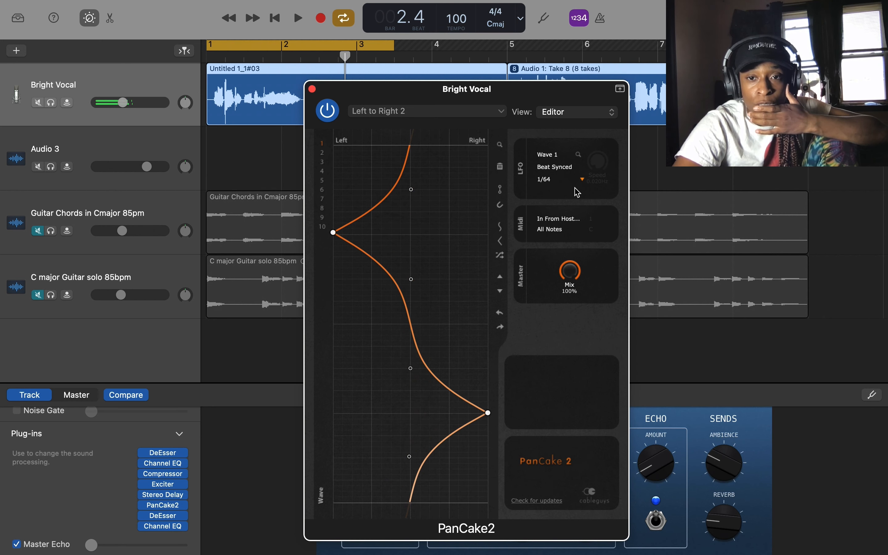
{"action": "left_click", "coordinate": [561, 179]}
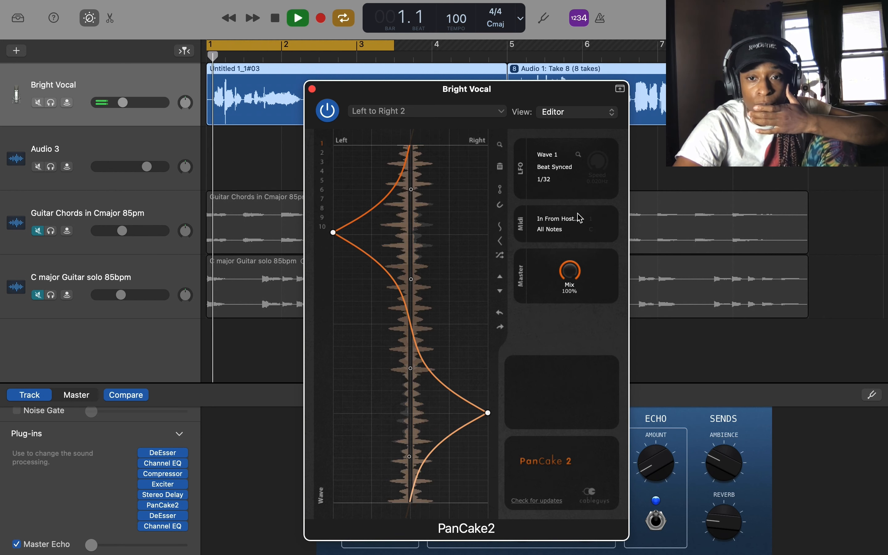
{"action": "left_click", "coordinate": [554, 178]}
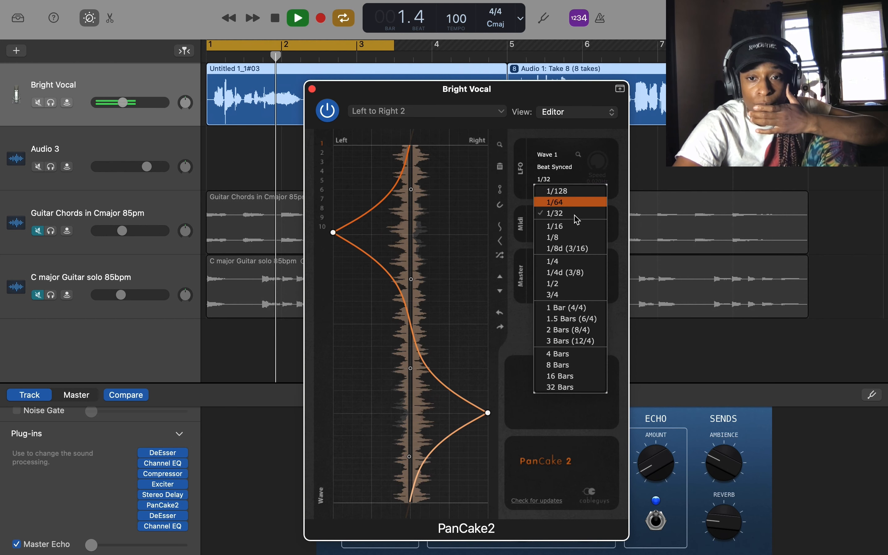
{"action": "left_click", "coordinate": [553, 225]}
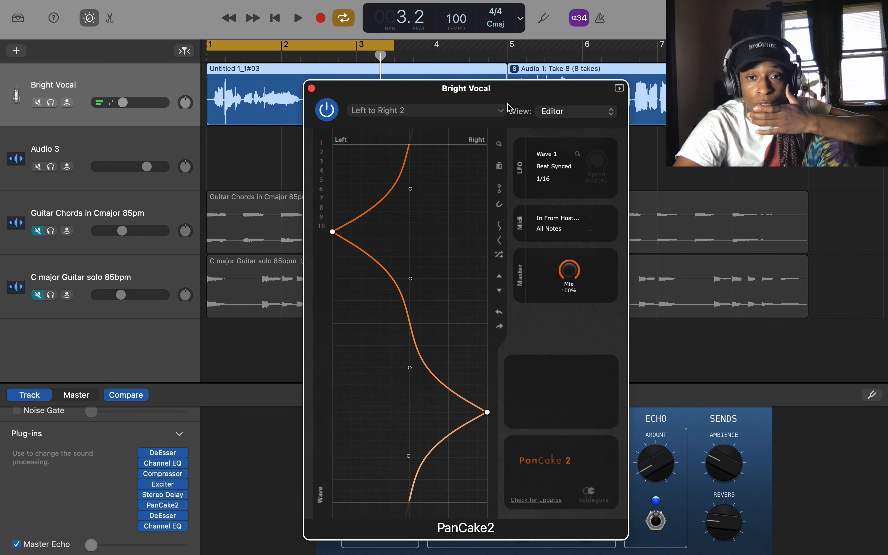
- Load the Rhythm factory preset and audition it at a 1/32 rate
{"action": "left_click", "coordinate": [425, 110]}
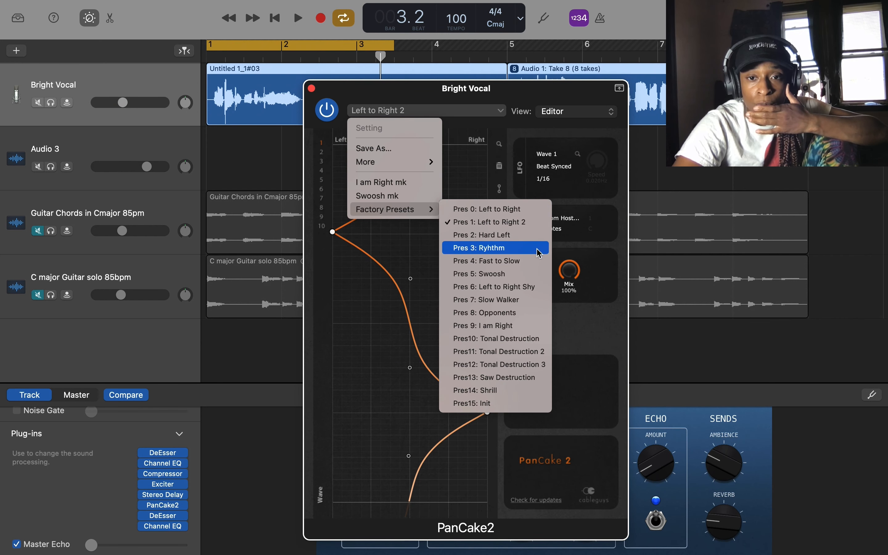
{"action": "left_click", "coordinate": [483, 248]}
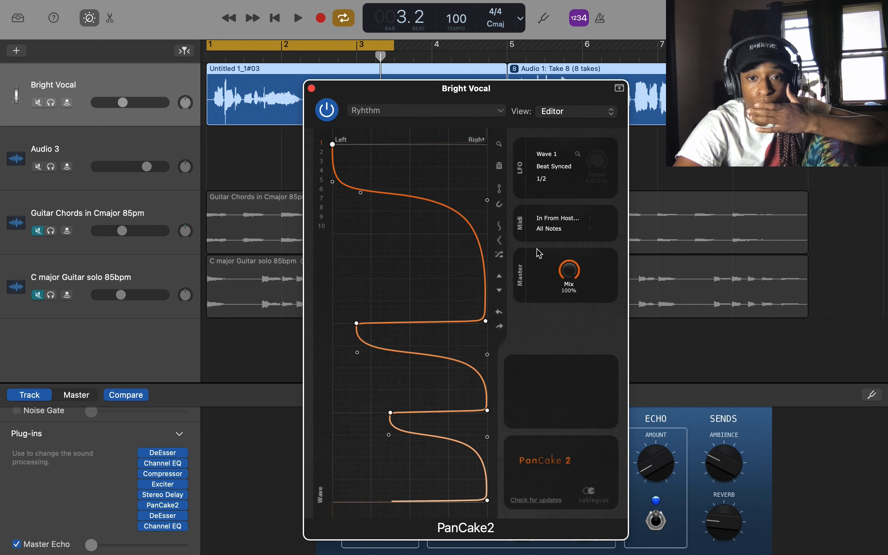
{"action": "left_click", "coordinate": [297, 17]}
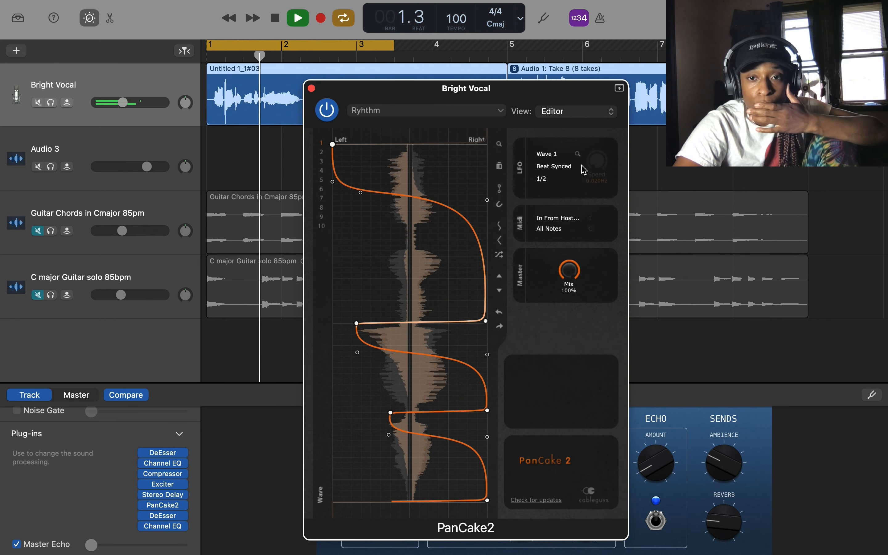
{"action": "left_click", "coordinate": [544, 178]}
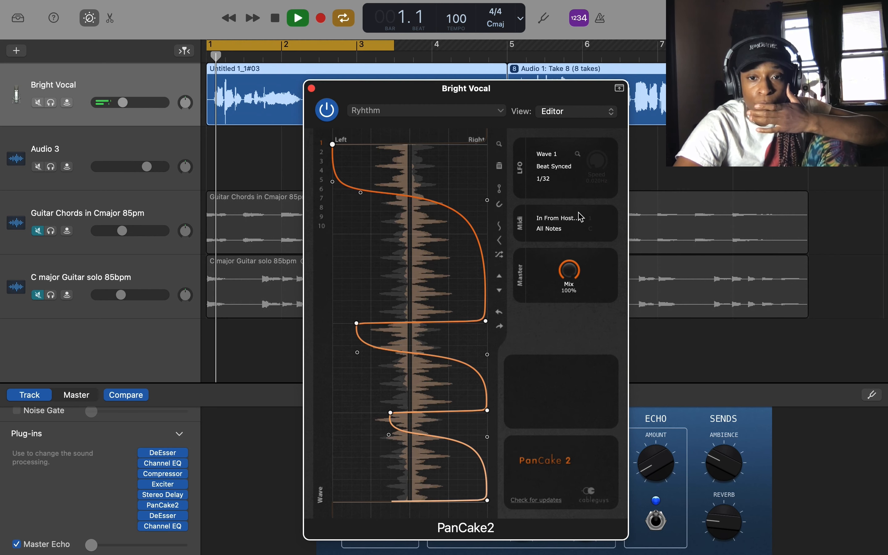
{"action": "left_click", "coordinate": [298, 17]}
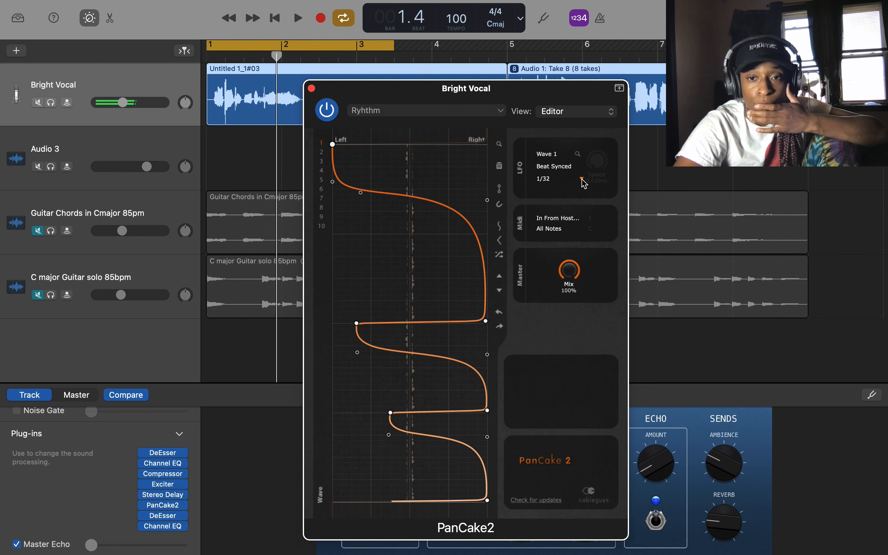
- Set the vocal panning rate to 1/8, audition it and bring up the presets list
{"action": "left_click", "coordinate": [553, 178]}
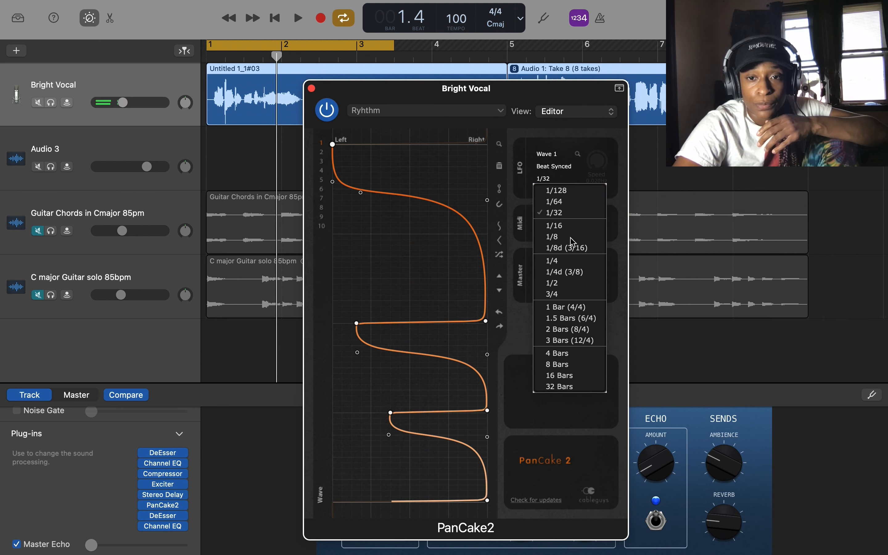
{"action": "left_click", "coordinate": [551, 237]}
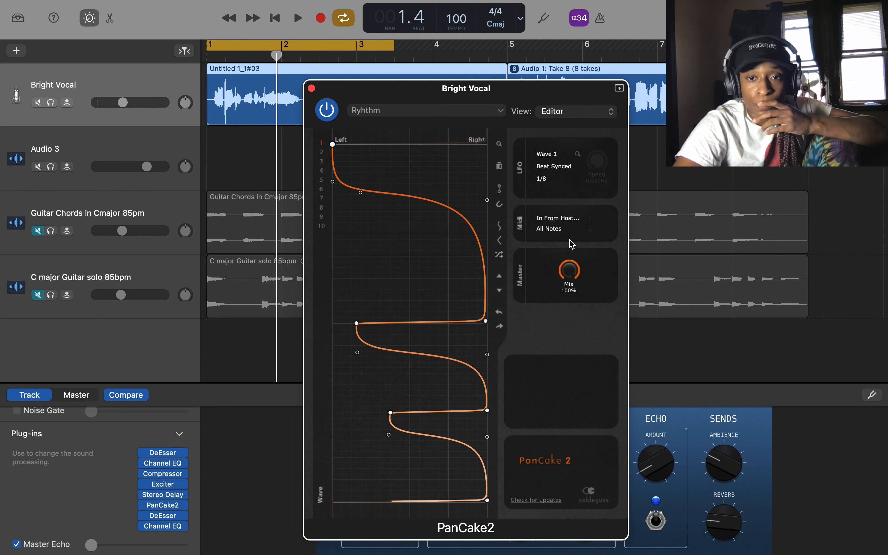
{"action": "left_click", "coordinate": [298, 17]}
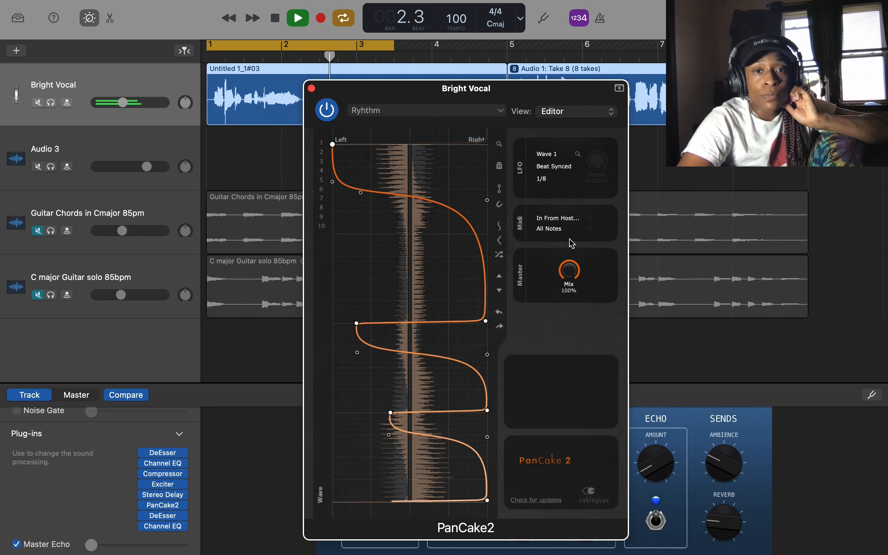
{"action": "left_click", "coordinate": [274, 18]}
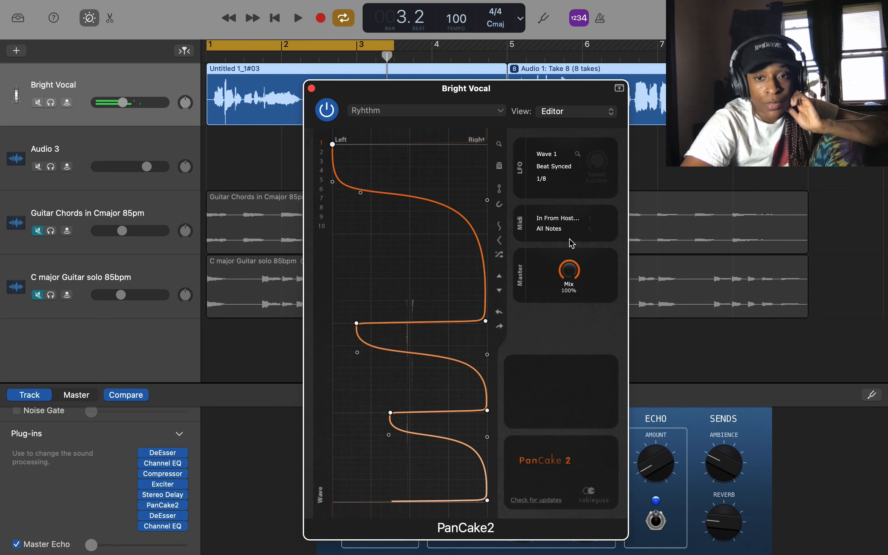
{"action": "mouse_move", "coordinate": [577, 155]}
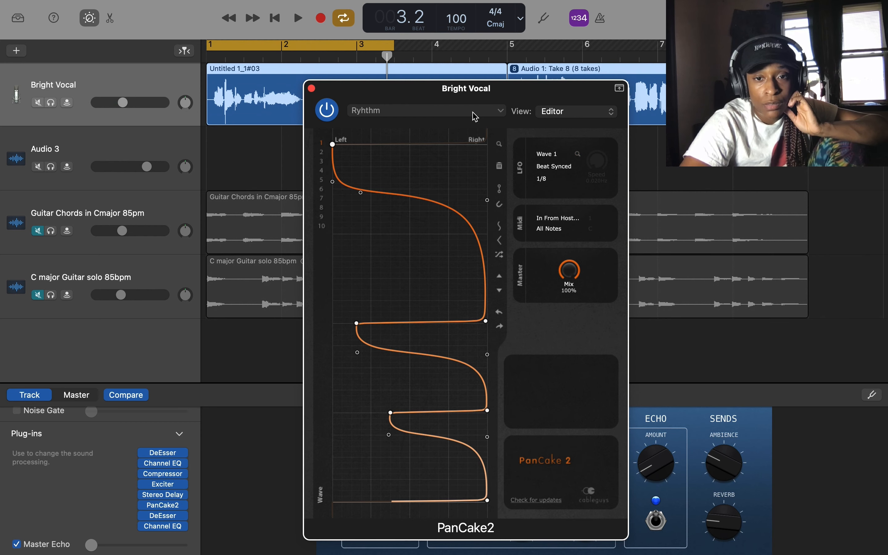
{"action": "left_click", "coordinate": [425, 110]}
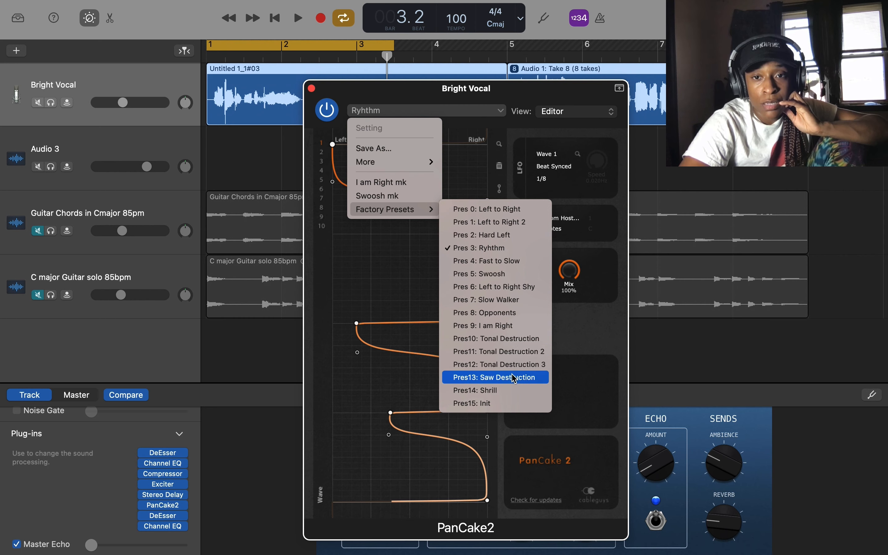
- Audition the Saw Destruction preset and turn the Mix knob down before choosing Slow Walker
{"action": "left_click", "coordinate": [493, 377]}
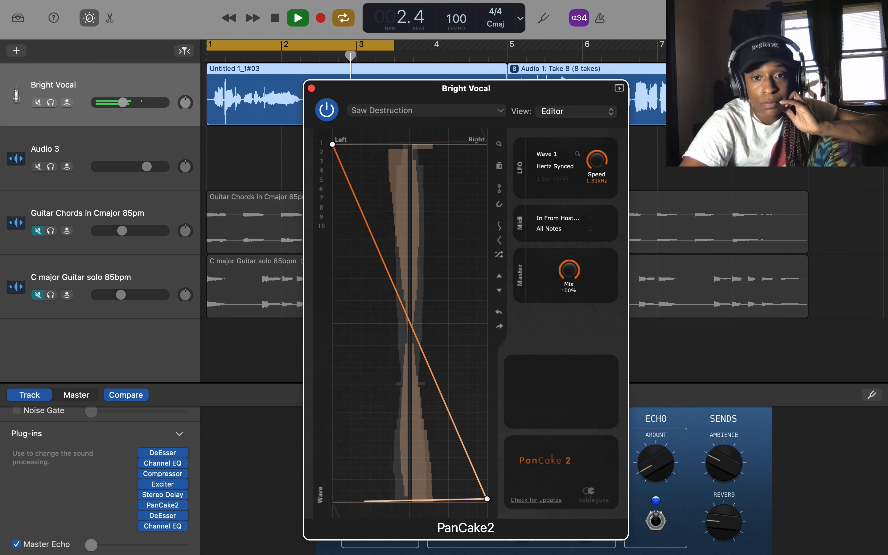
{"action": "left_click", "coordinate": [274, 18]}
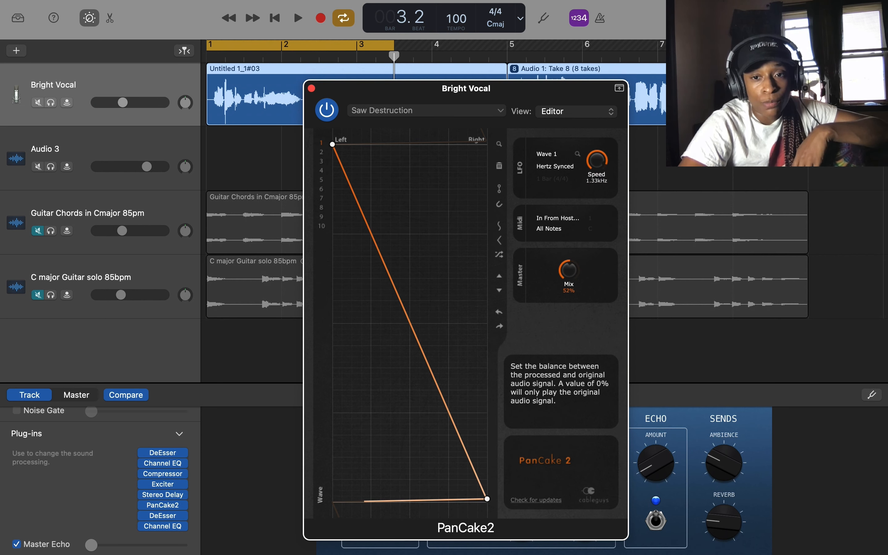
{"action": "left_click_drag", "start_coordinate": [569, 264], "coordinate": [569, 269]}
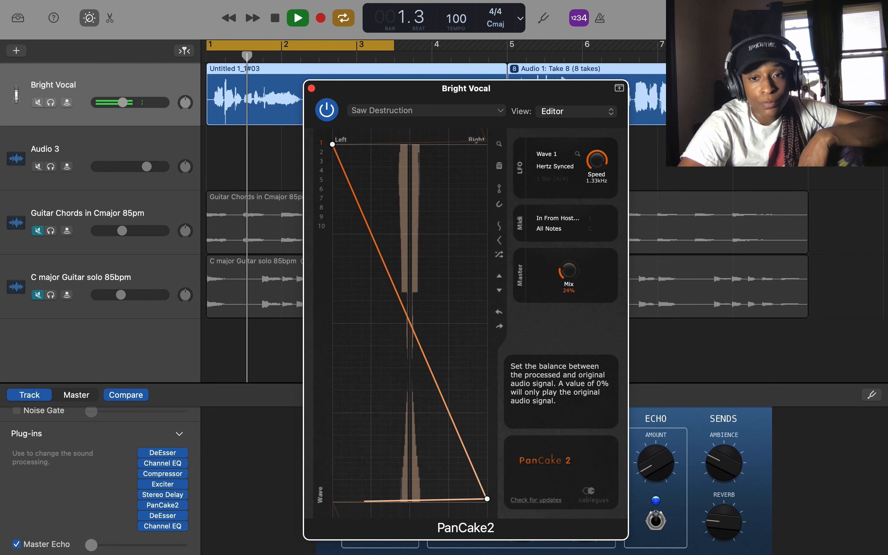
{"action": "left_click_drag", "start_coordinate": [568, 268], "coordinate": [568, 278]}
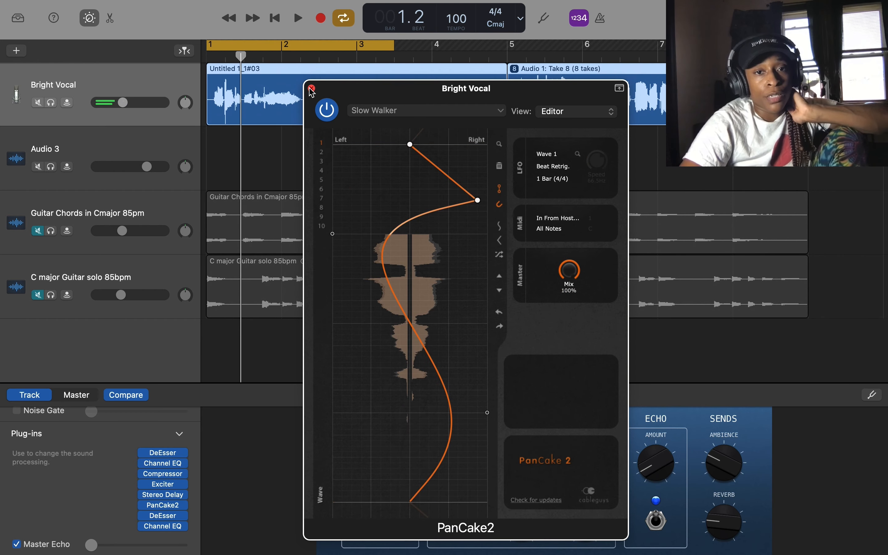
- Close the PanCake2 window and unmute the Guitar Chords in Cmajor 85pm track
{"action": "left_click", "coordinate": [311, 89]}
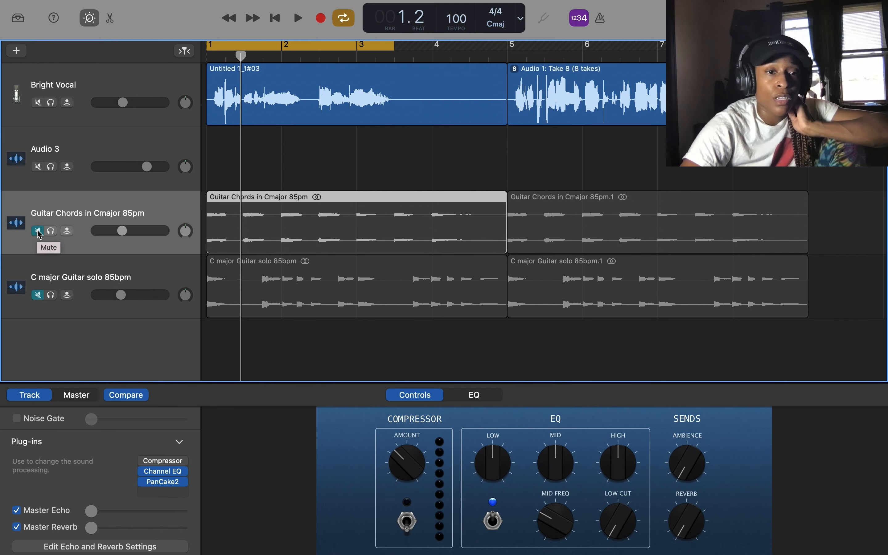
{"action": "left_click", "coordinate": [38, 231]}
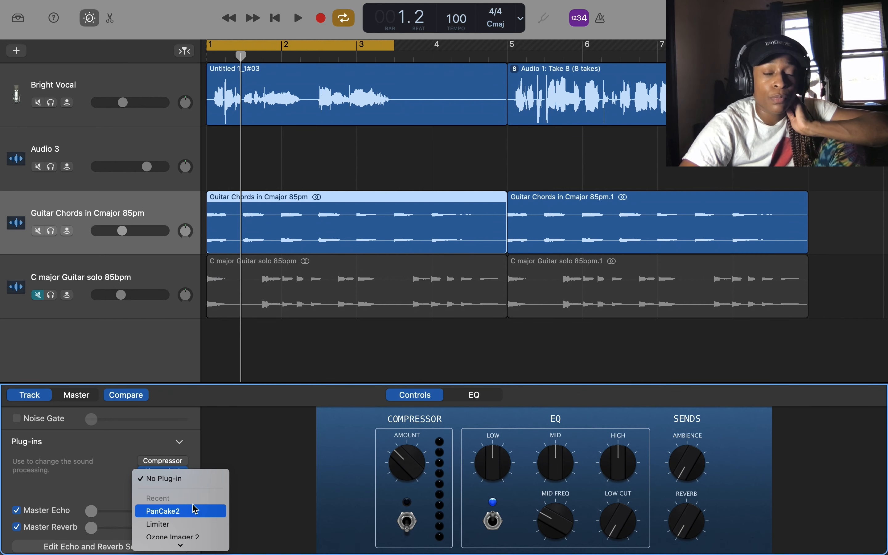
- Put PanCake2 on Guitar Chords, show its editor and solo-play the track
{"action": "left_click", "coordinate": [163, 511]}
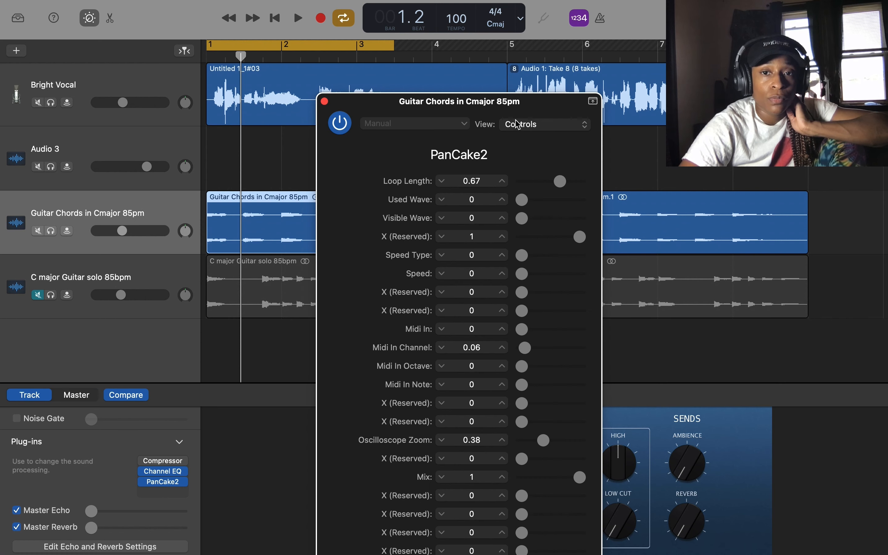
{"action": "left_click", "coordinate": [544, 124]}
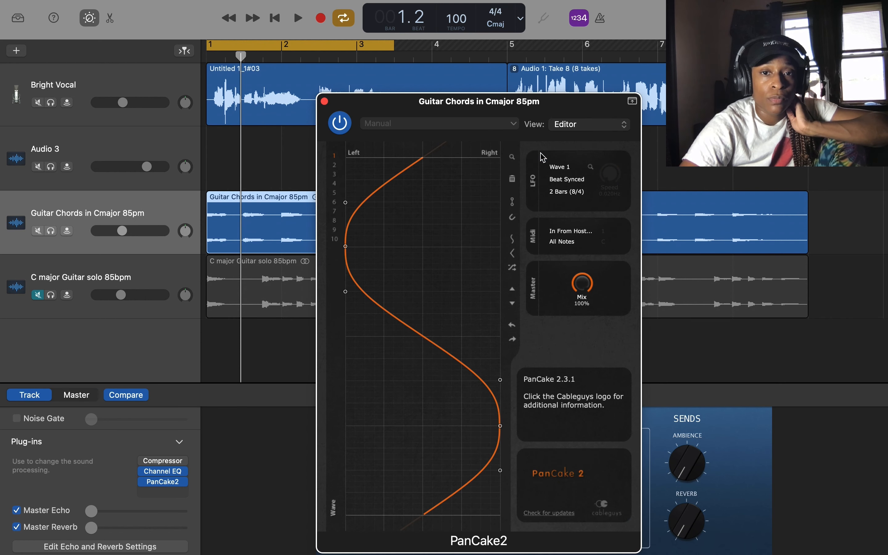
{"action": "left_click", "coordinate": [298, 17]}
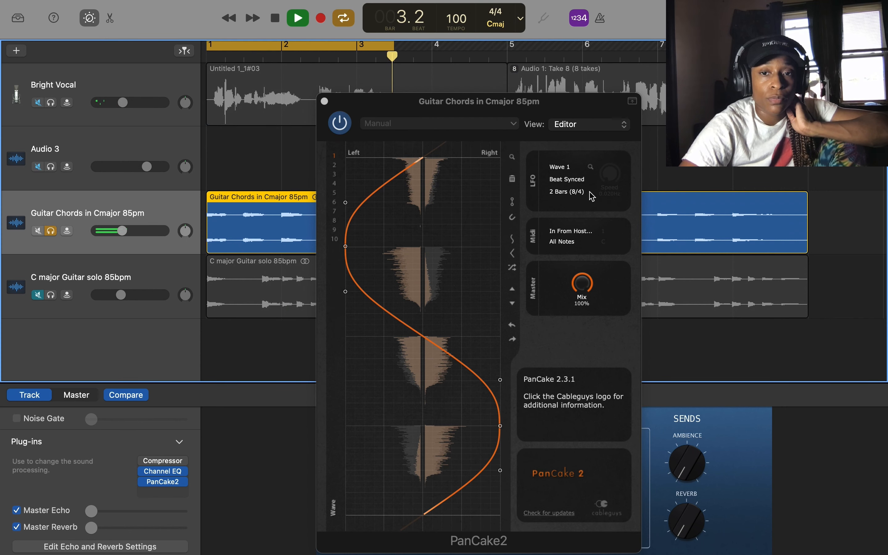
- Set the guitar panning rate to 1/32 and stop playback
{"action": "left_click", "coordinate": [573, 191]}
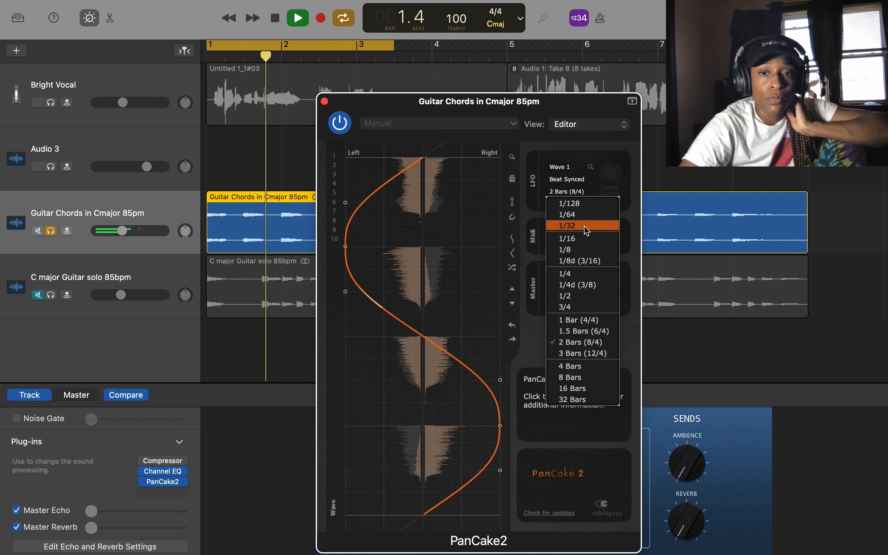
{"action": "left_click", "coordinate": [568, 226]}
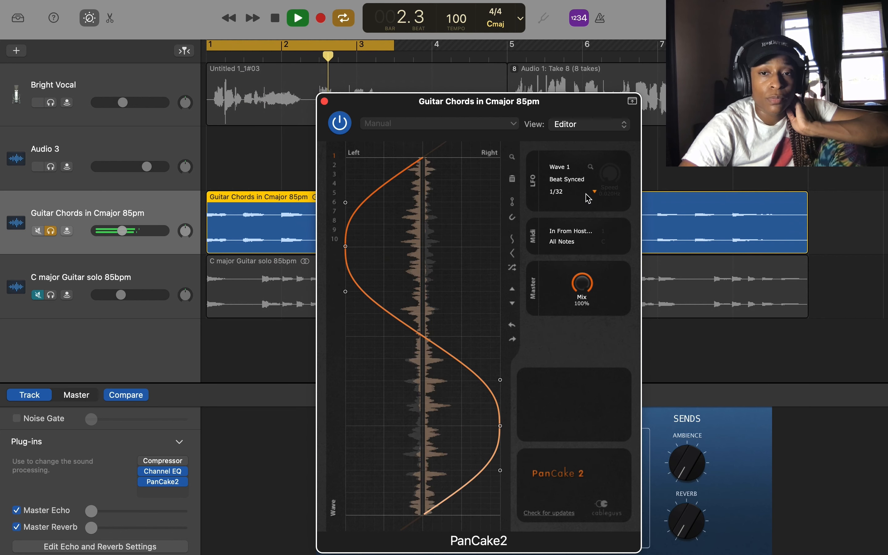
{"action": "left_click", "coordinate": [38, 103]}
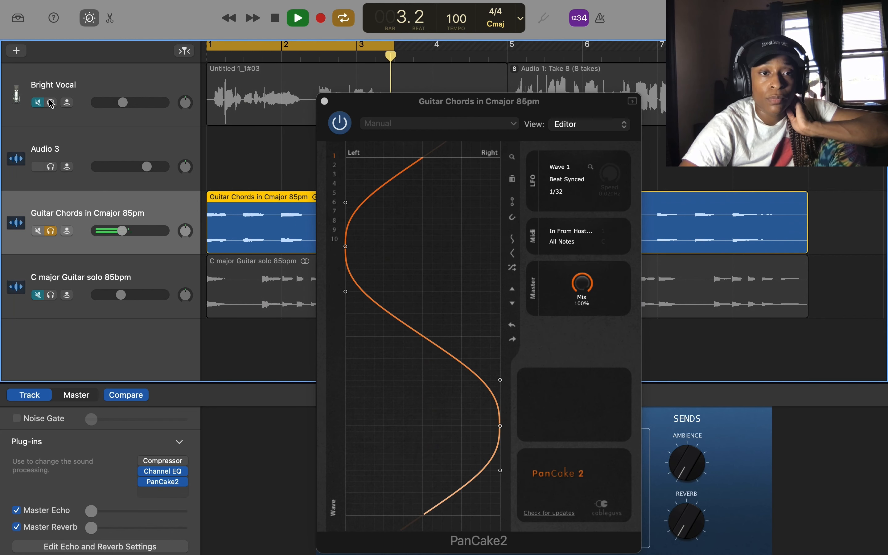
{"action": "left_click", "coordinate": [50, 103]}
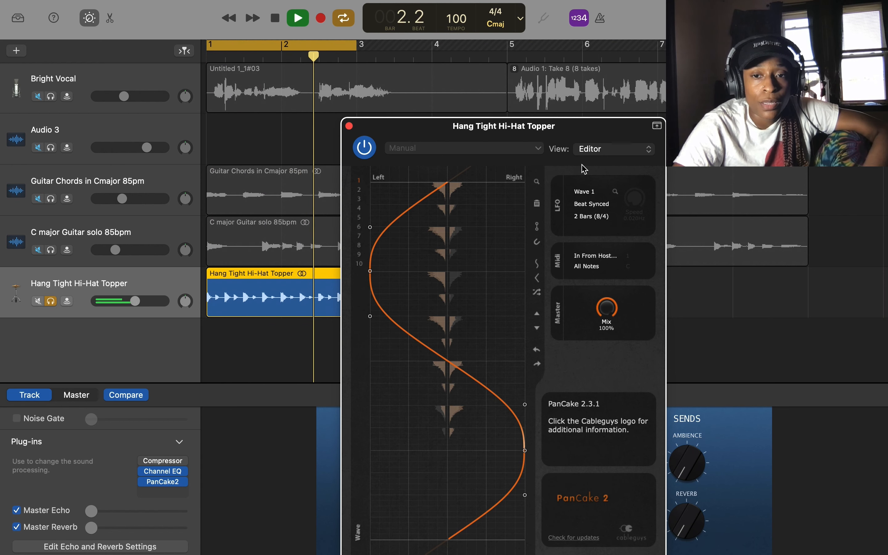
- Stop and replay the Hi-Hat Topper through PanCake2's default two-bar sweep
{"action": "left_click", "coordinate": [297, 17]}
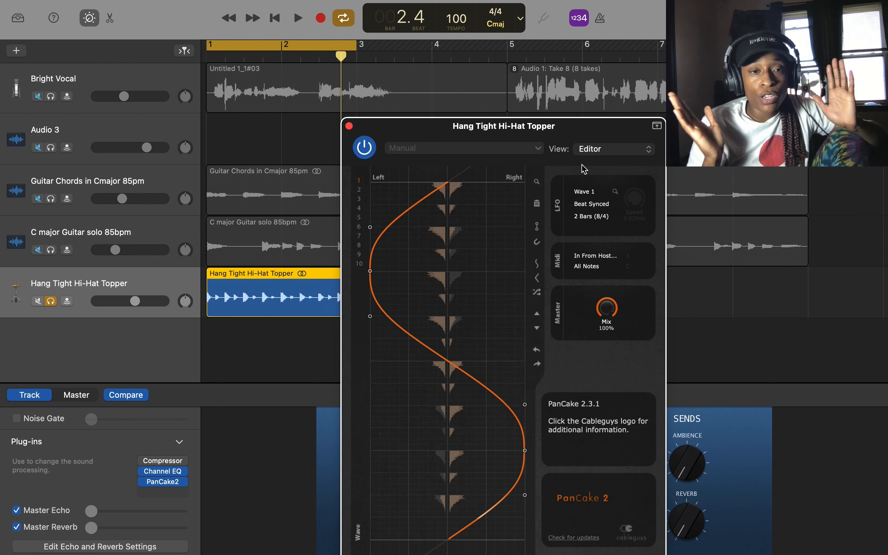
{"action": "left_click", "coordinate": [297, 18]}
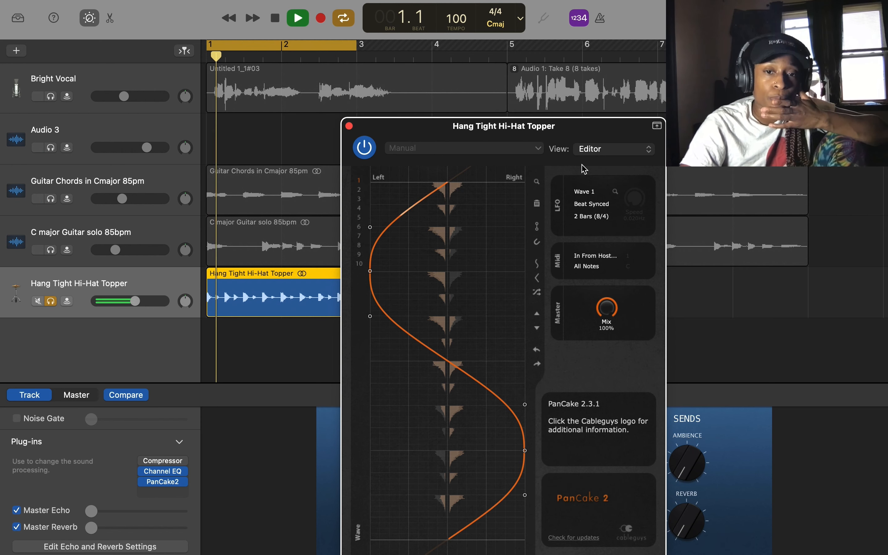